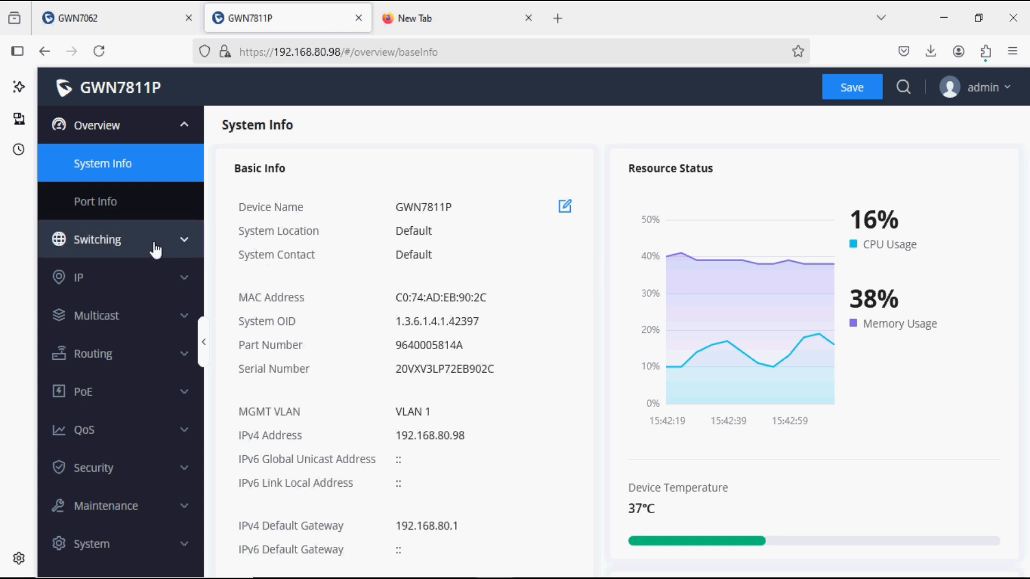
Show the IPv4 Interface list, where VLAN 1 has dynamic address 192.168.80.98/24.
click(78, 277)
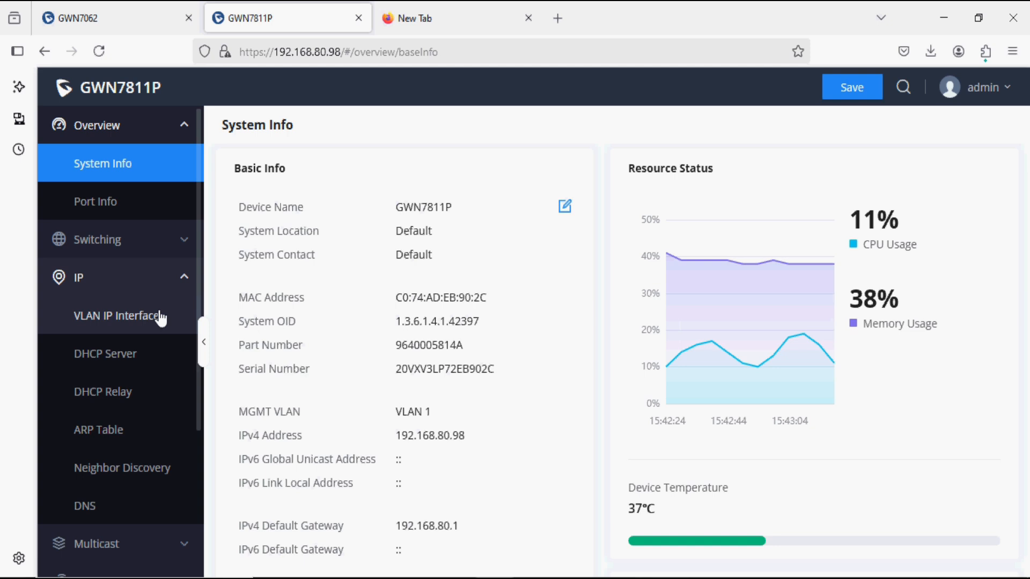
click(117, 315)
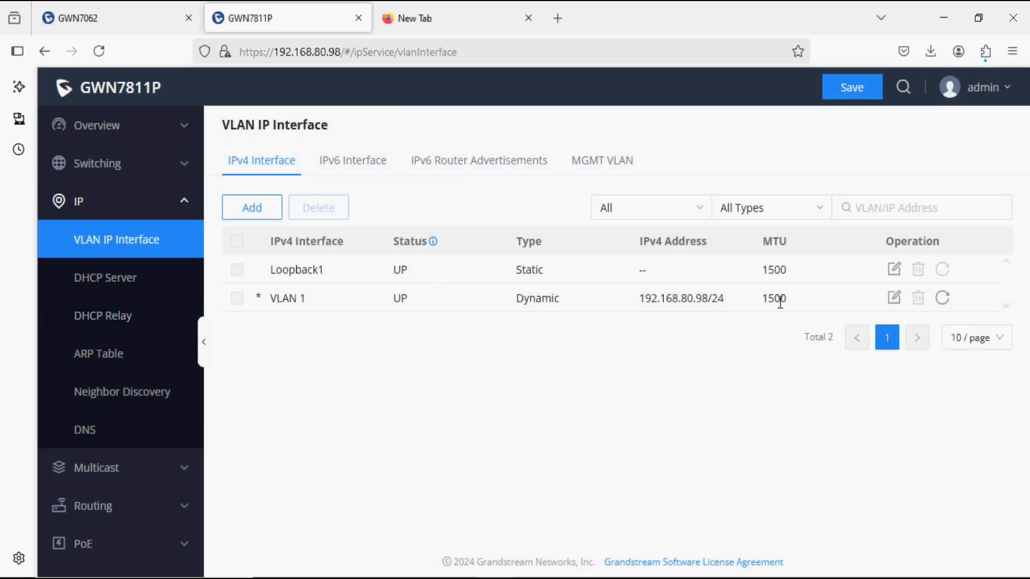
mouse_move(511, 311)
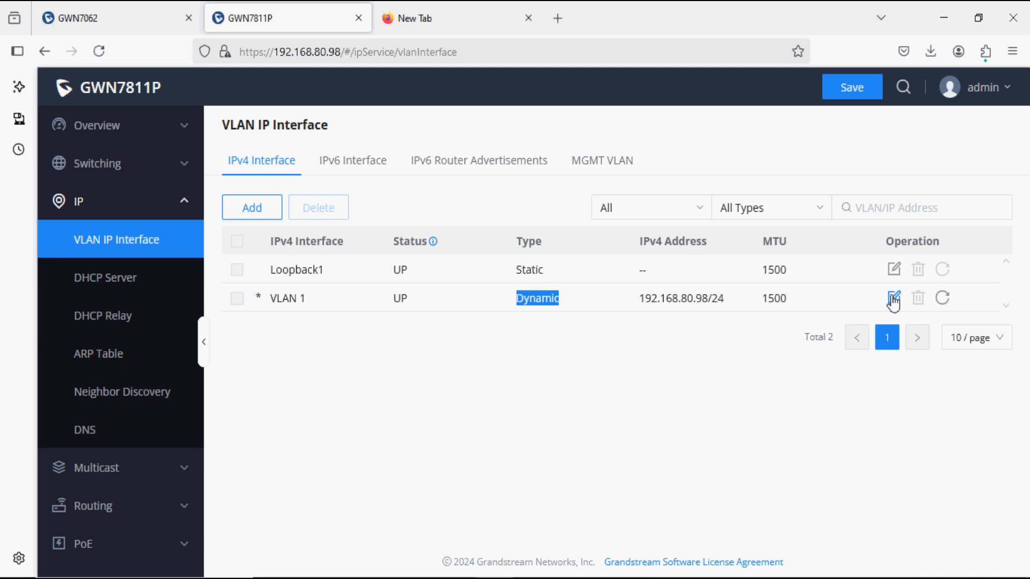
click(893, 297)
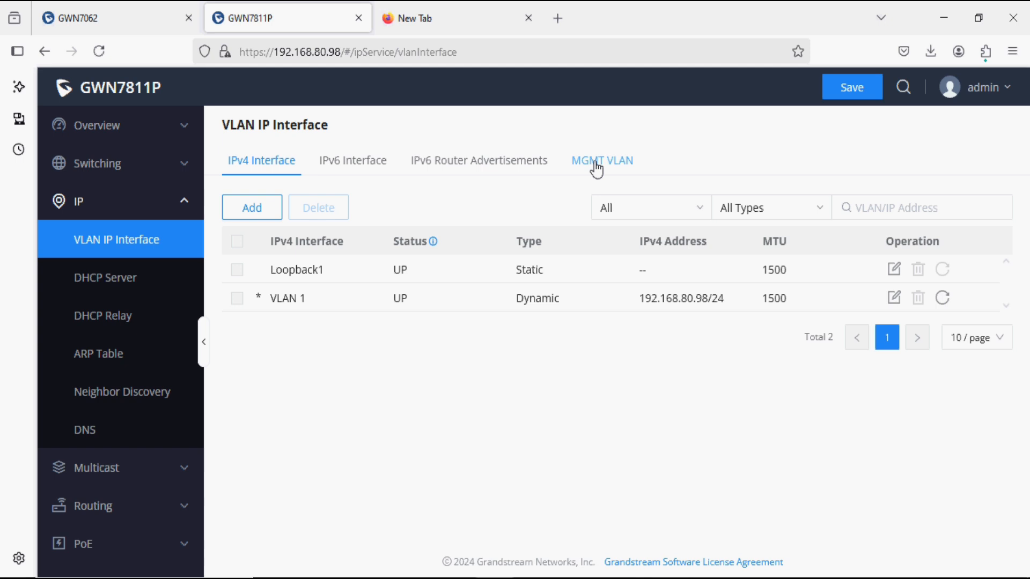
Confirm the MGMT VLAN (VLAN 1) uses DHCP, then return to System Info.
click(602, 160)
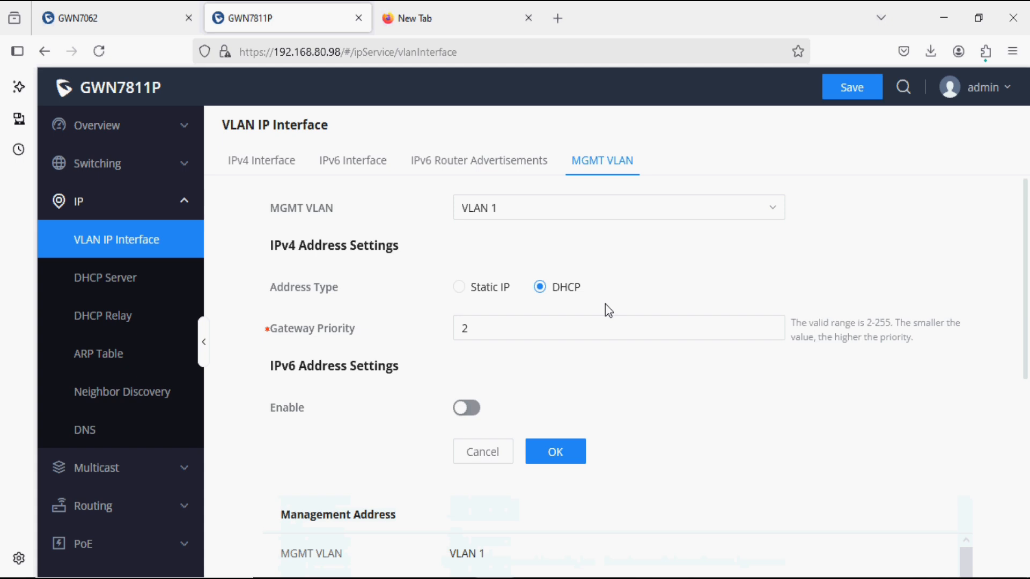
mouse_move(143, 125)
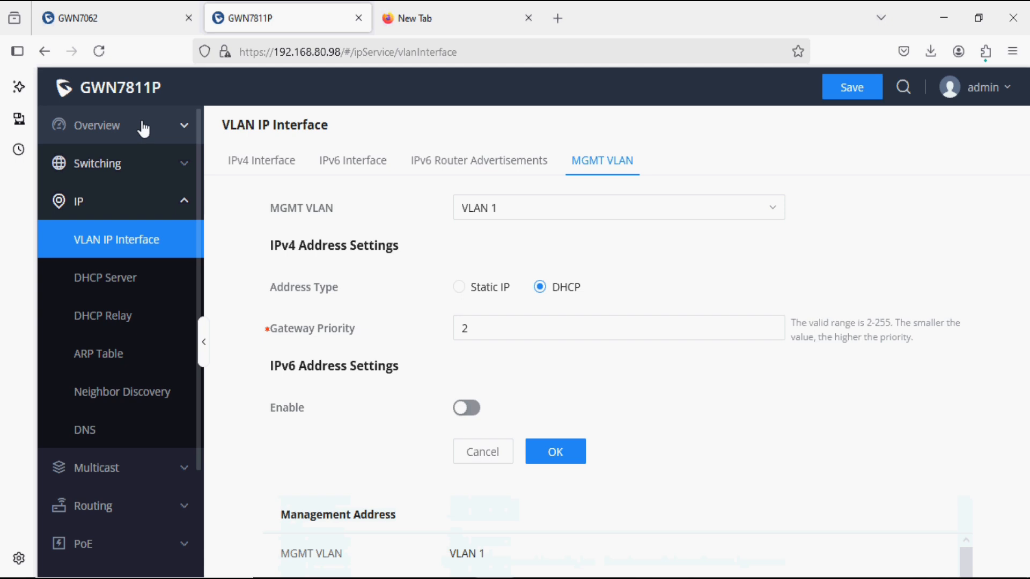
click(98, 125)
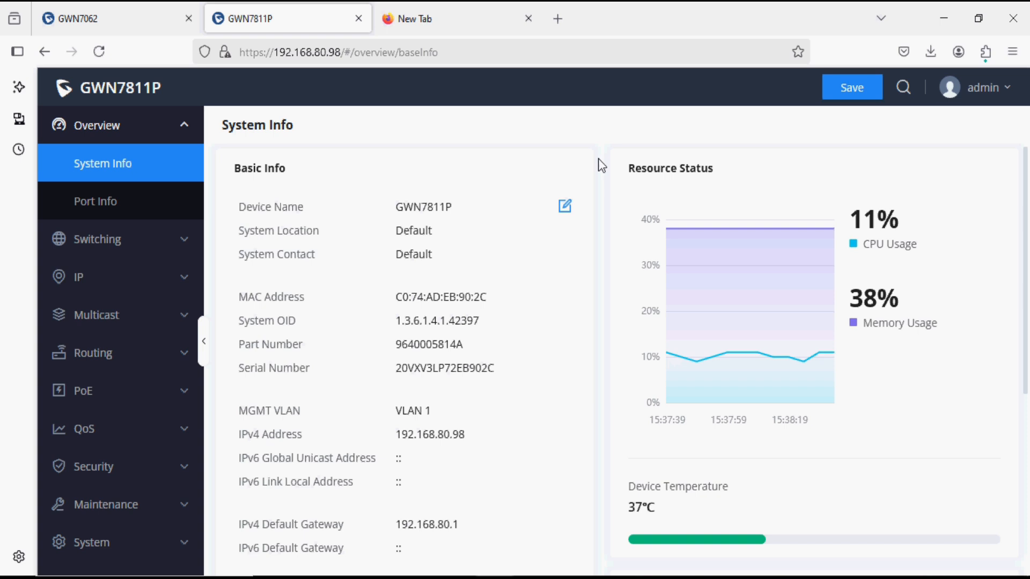
mouse_move(601, 254)
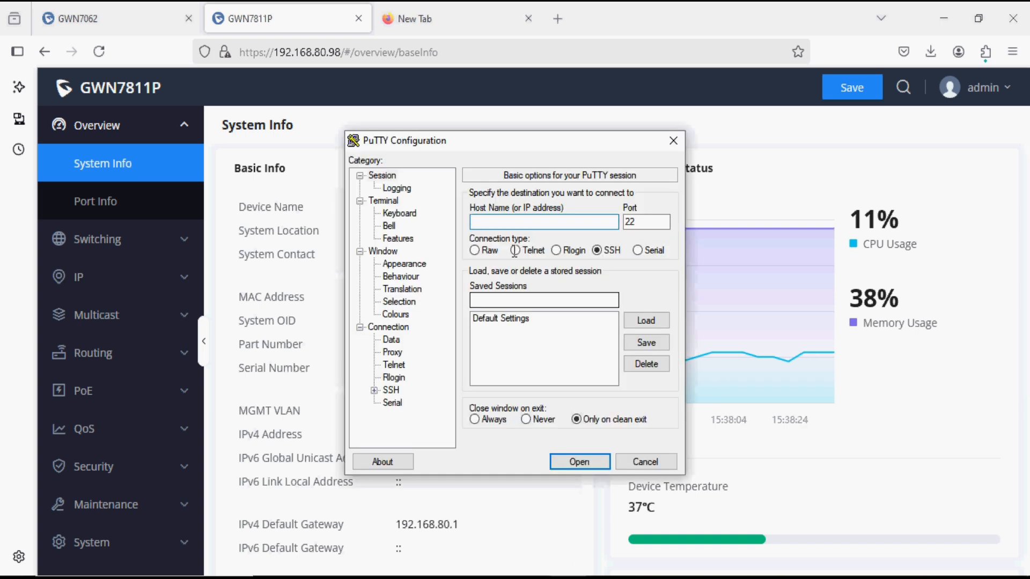
Start an SSH session to 192.168.80.98 on port 22.
text(192)
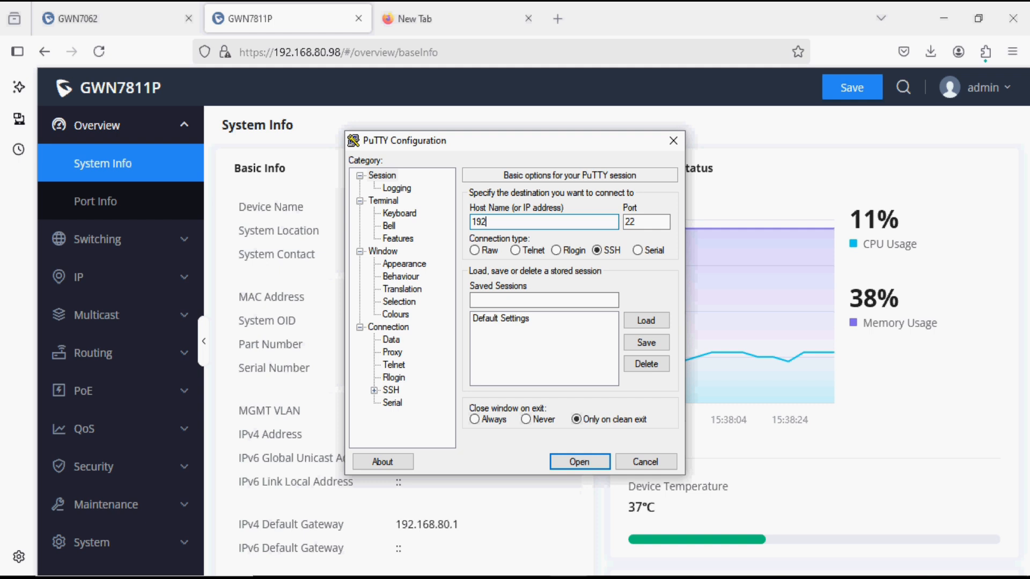
text(.168.)
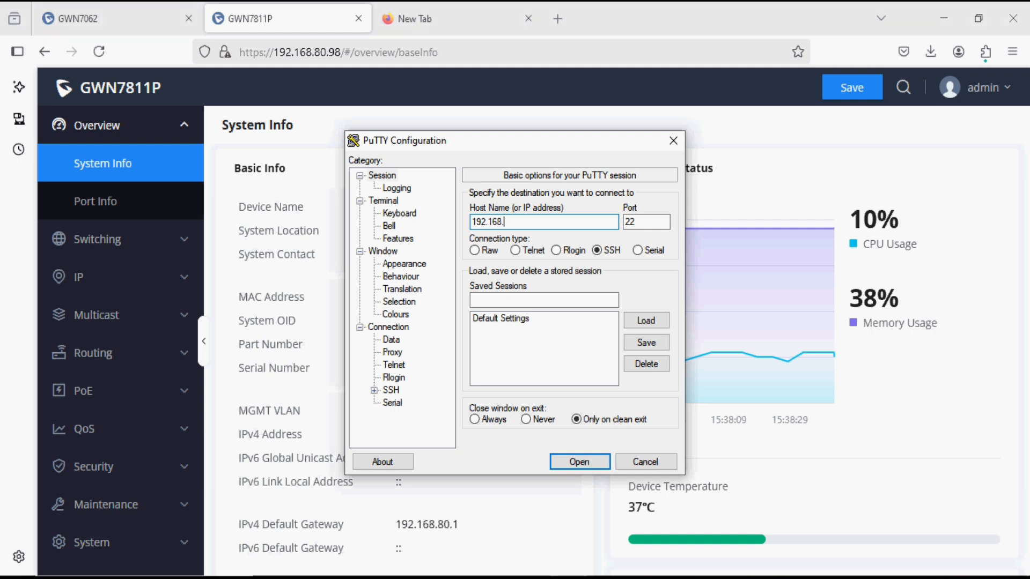
text(80.98)
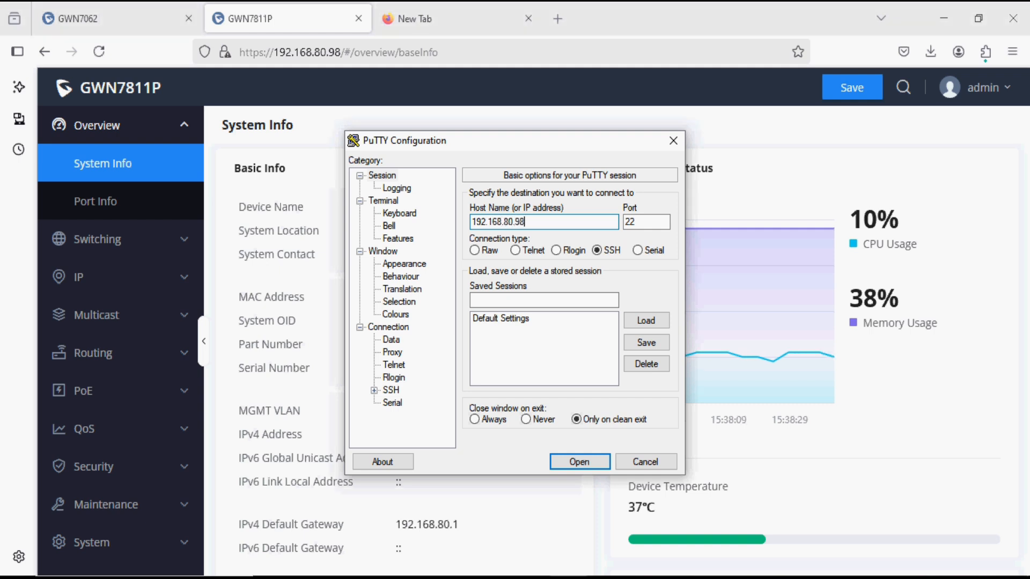
click(578, 461)
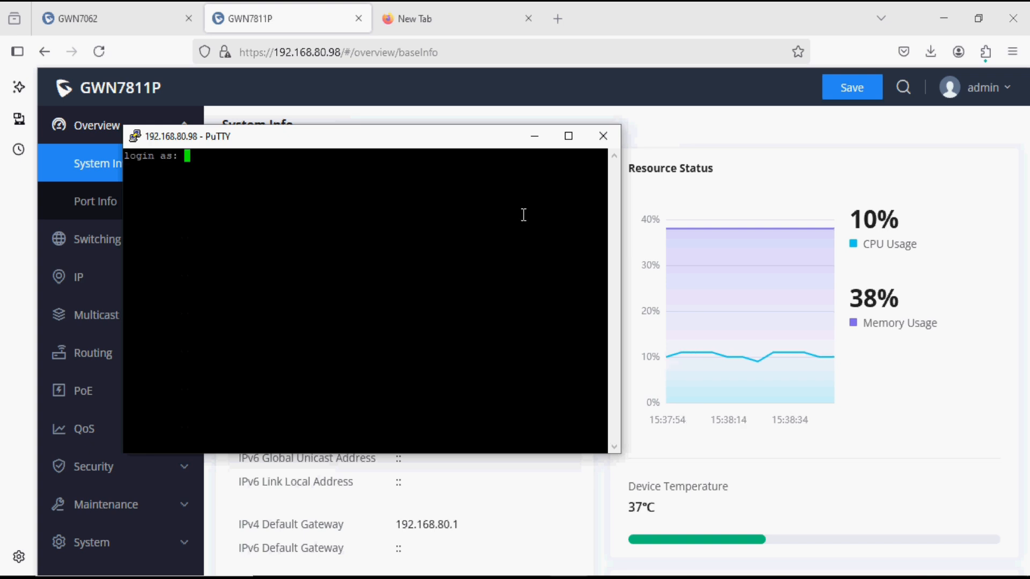
Log in as admin with the password, reaching the GWN7811P# prompt in a maximized terminal.
text(admin)
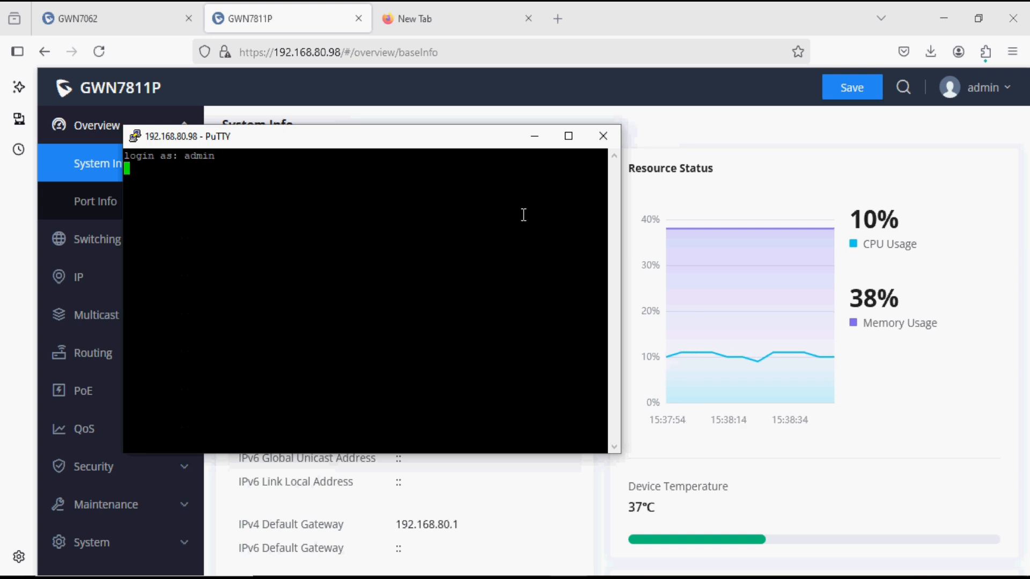
key(Return)
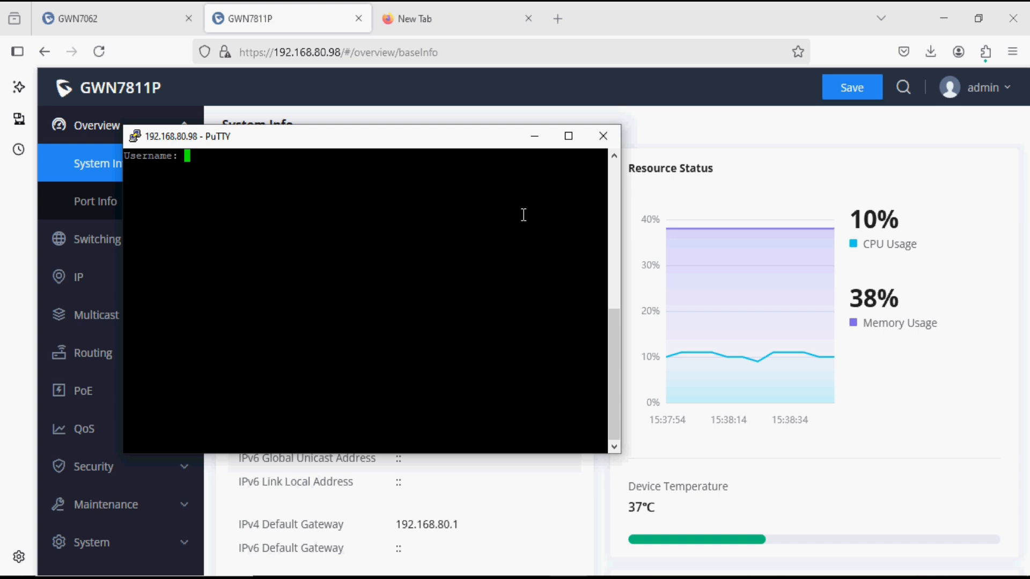
text(admin)
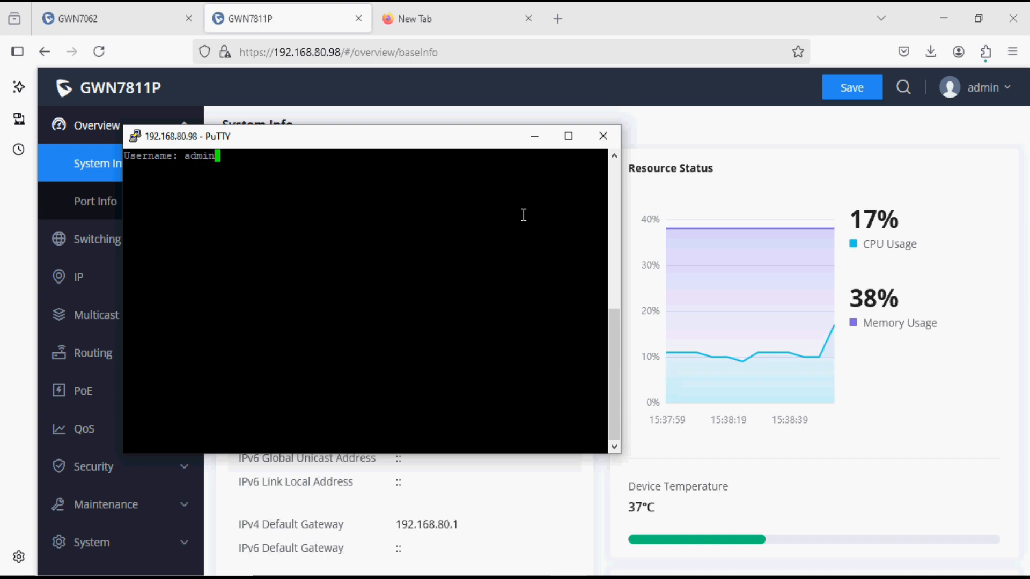
click(567, 136)
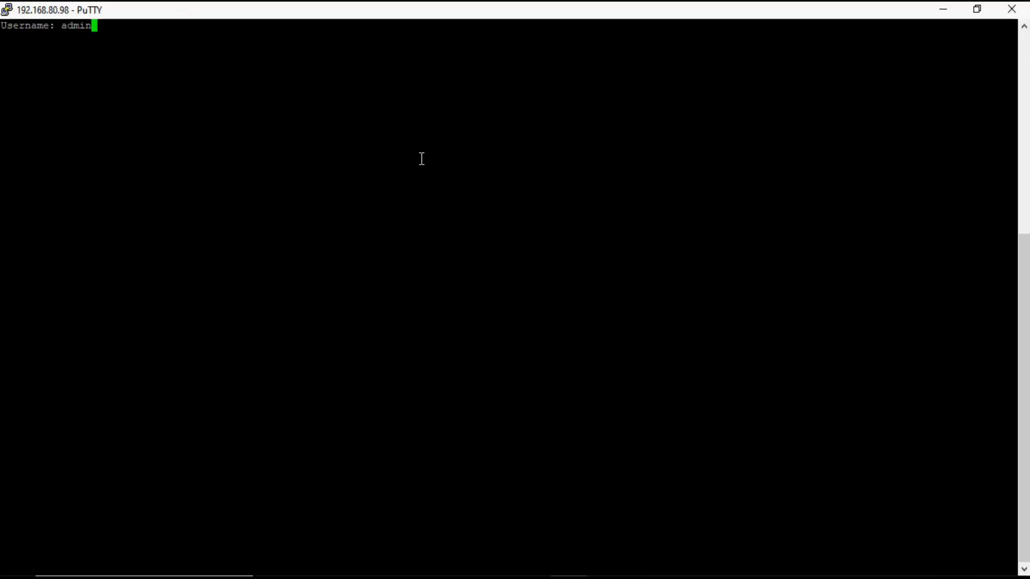
key(Return)
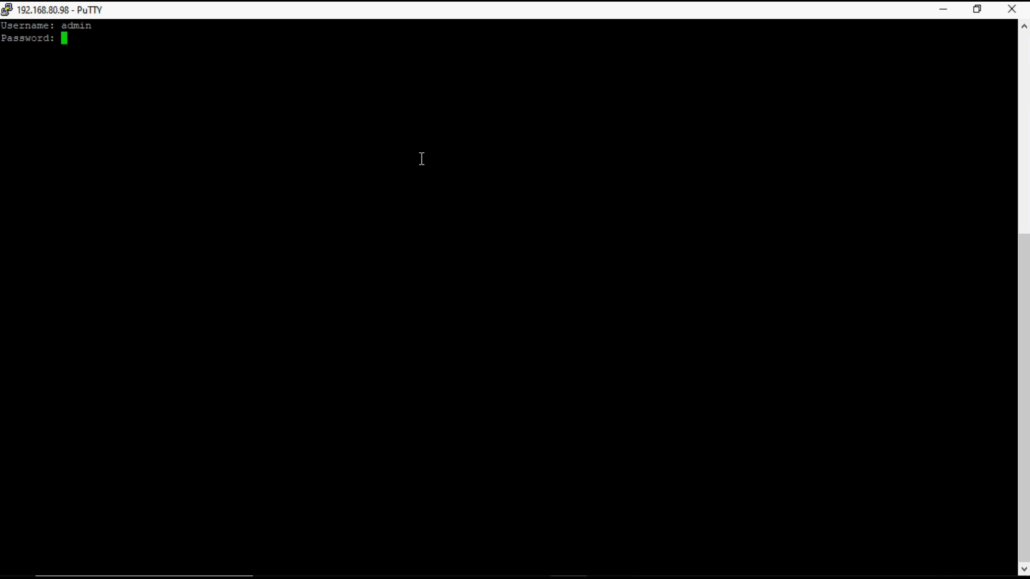
text(*******)
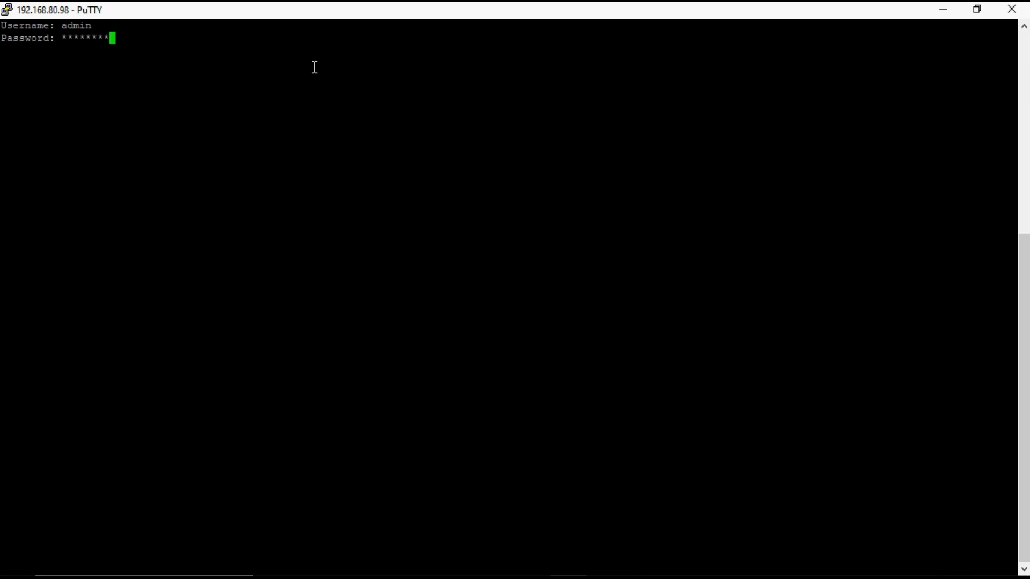
key(Return)
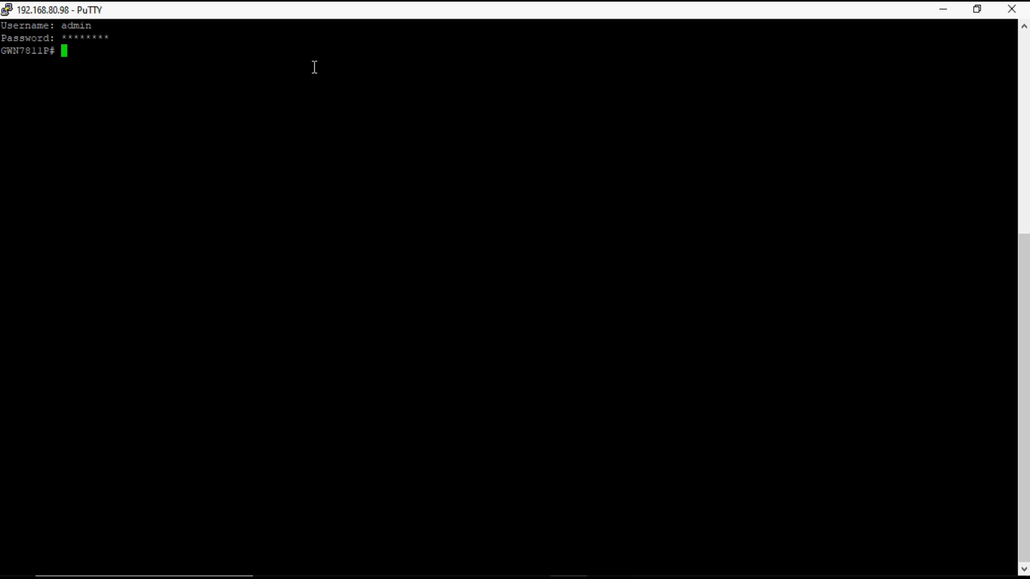
Enter global configuration mode and select interface VLAN 1.
text(confi)
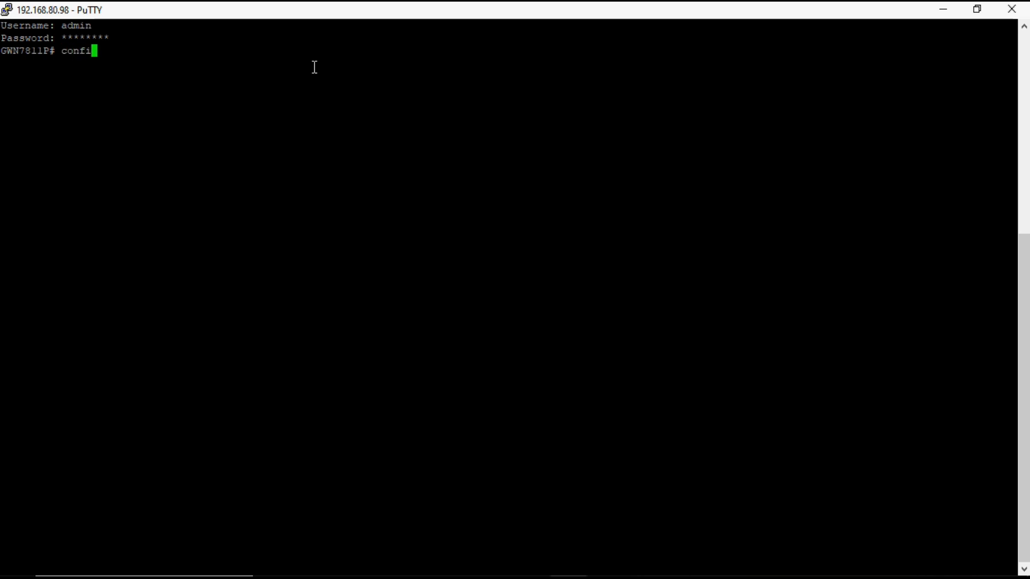
key(Return)
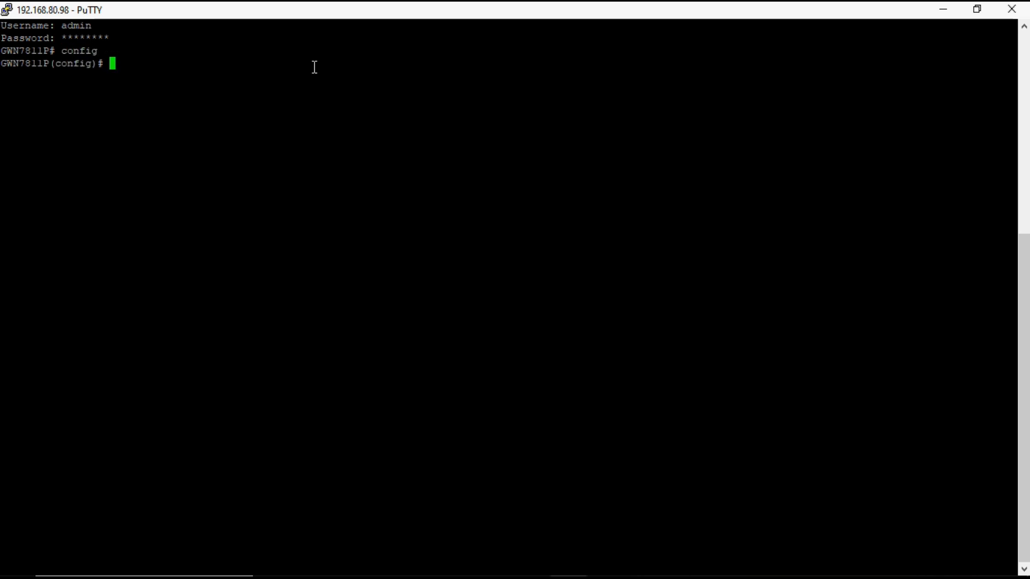
text(inte)
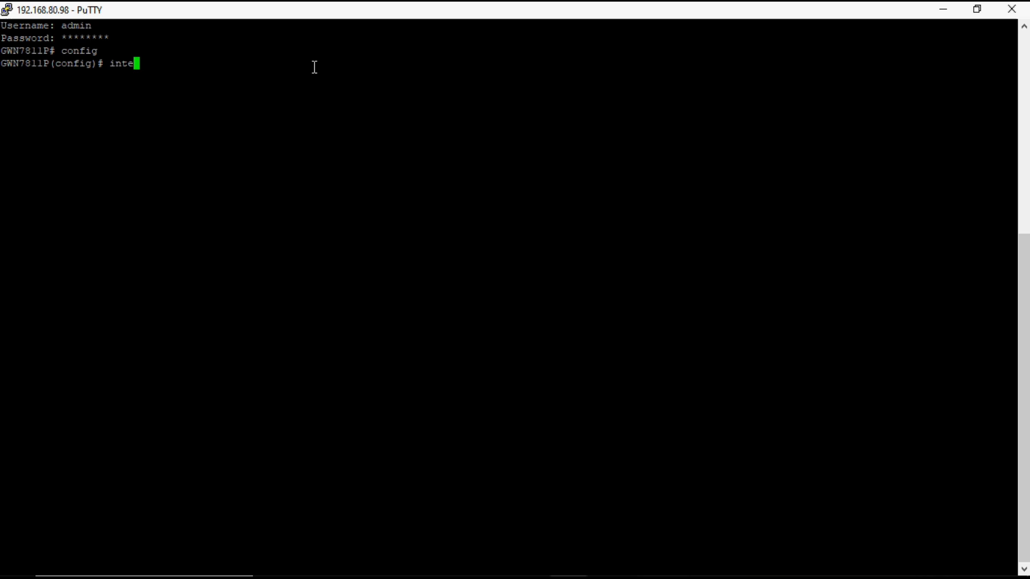
text(rface v)
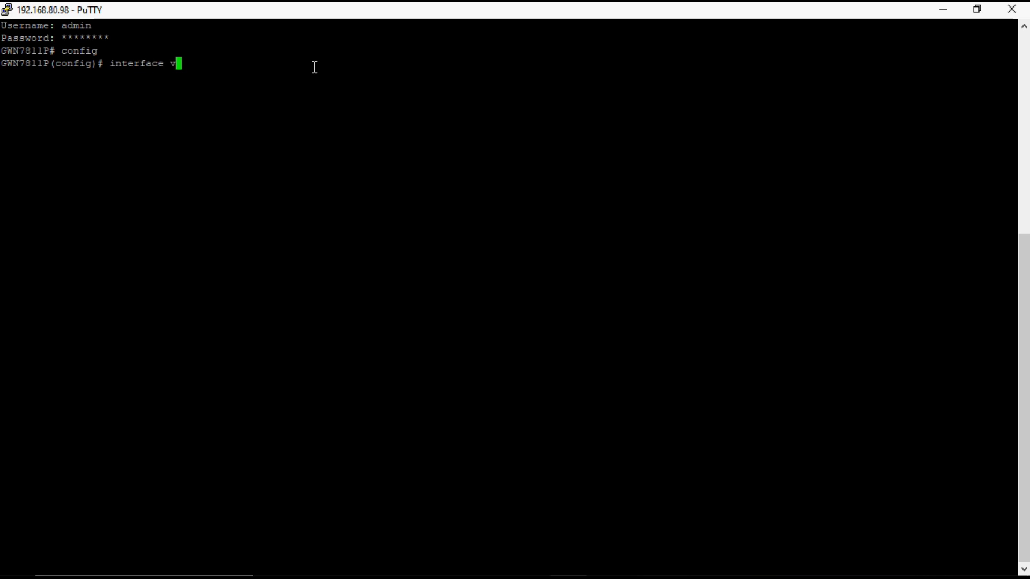
text(lan 1)
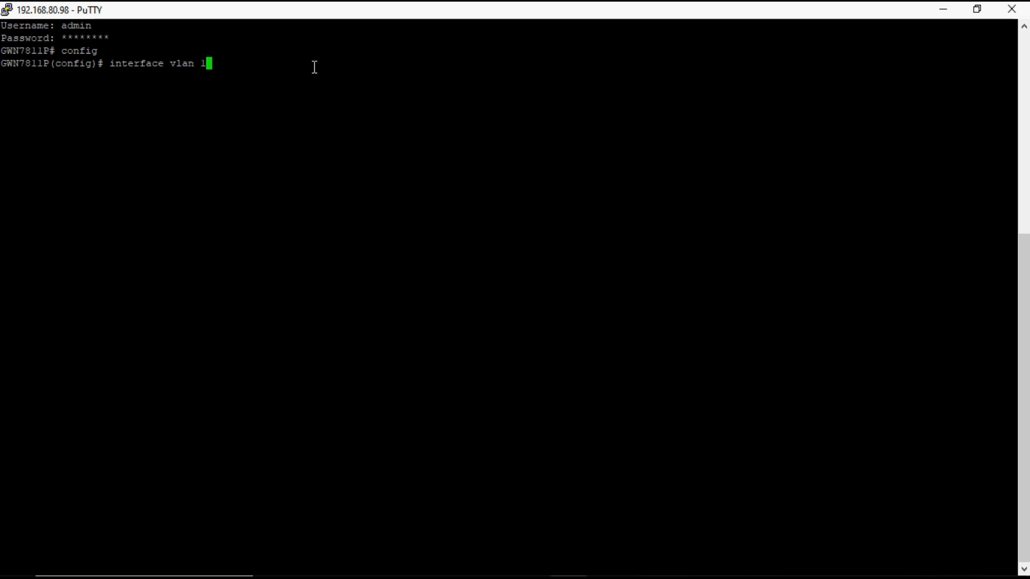
key(Return)
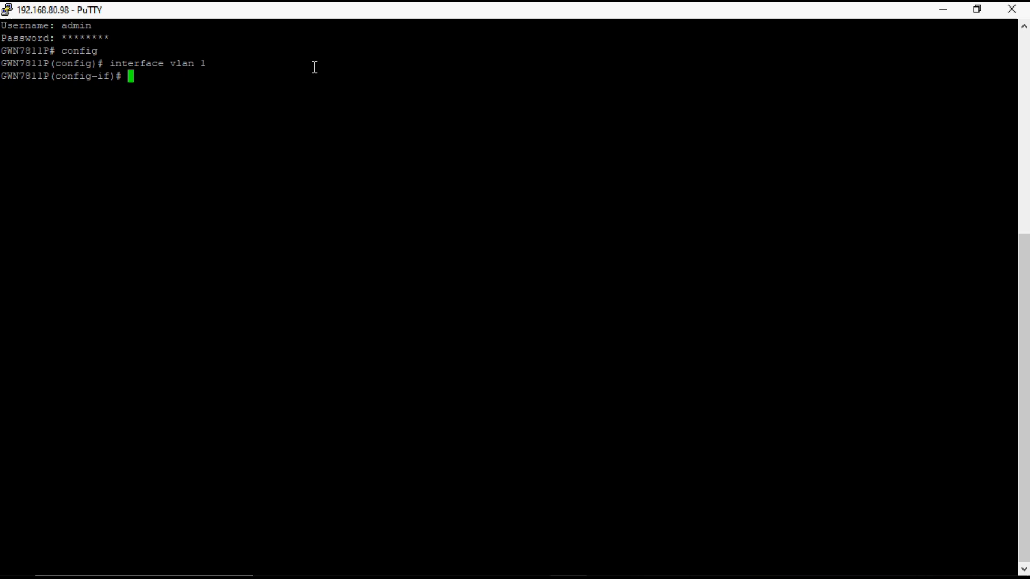
Assign VLAN 1 the static address 192.168.80.98 255.255.255.0 and exit interface mode.
text(ip a)
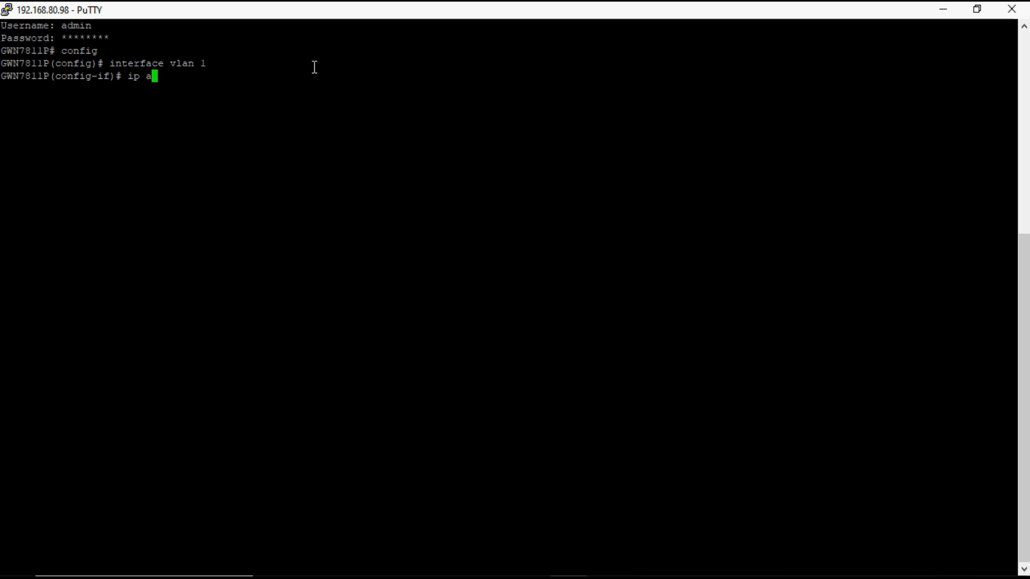
text(ddress)
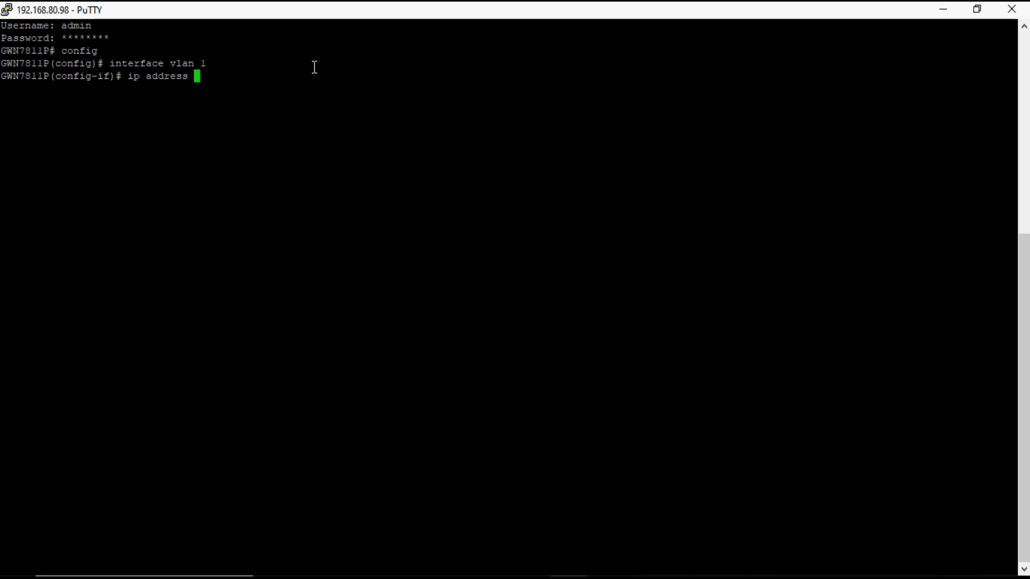
text(192)
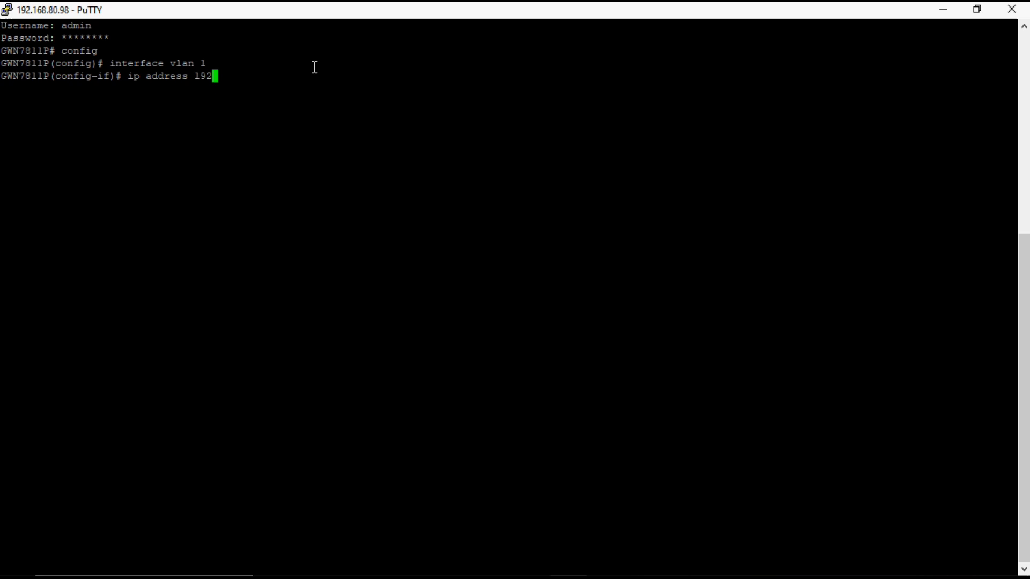
text(.168.80)
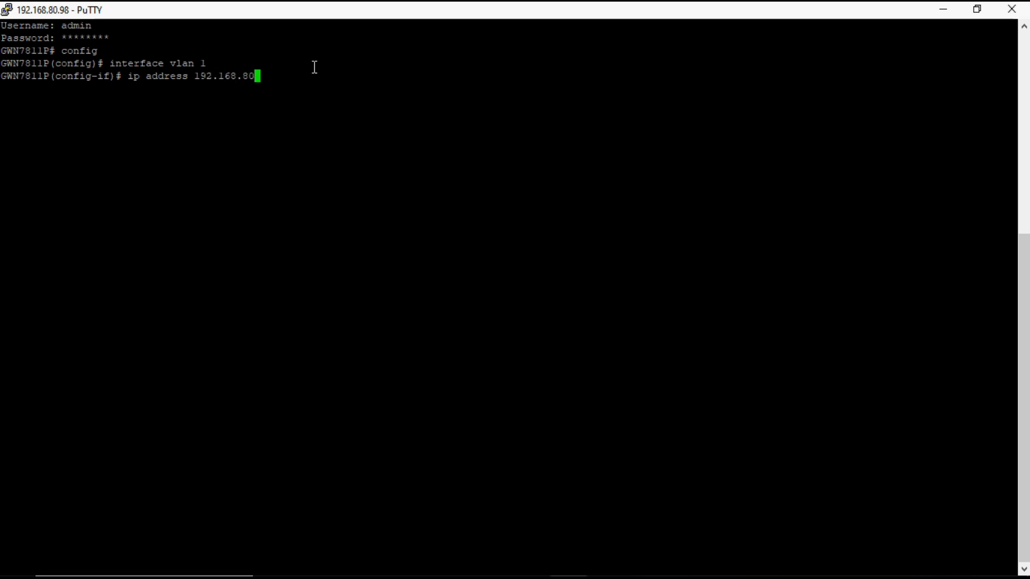
text(.98)
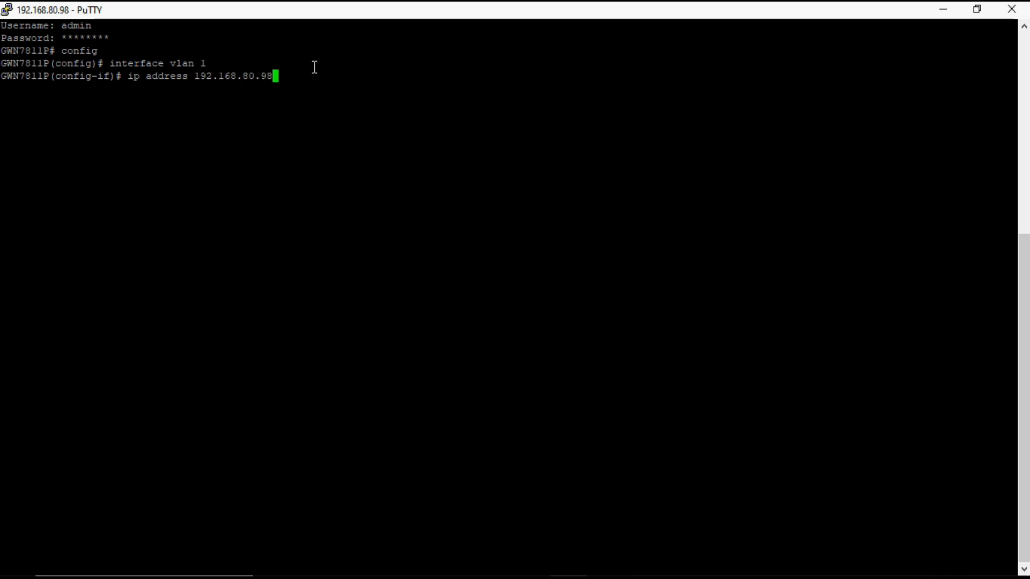
text(25)
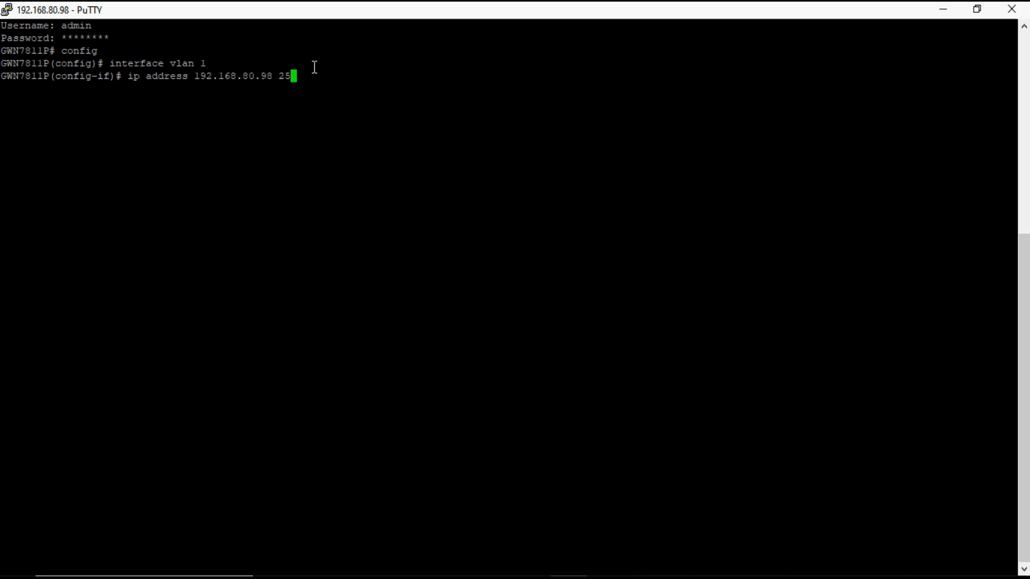
text(5.255)
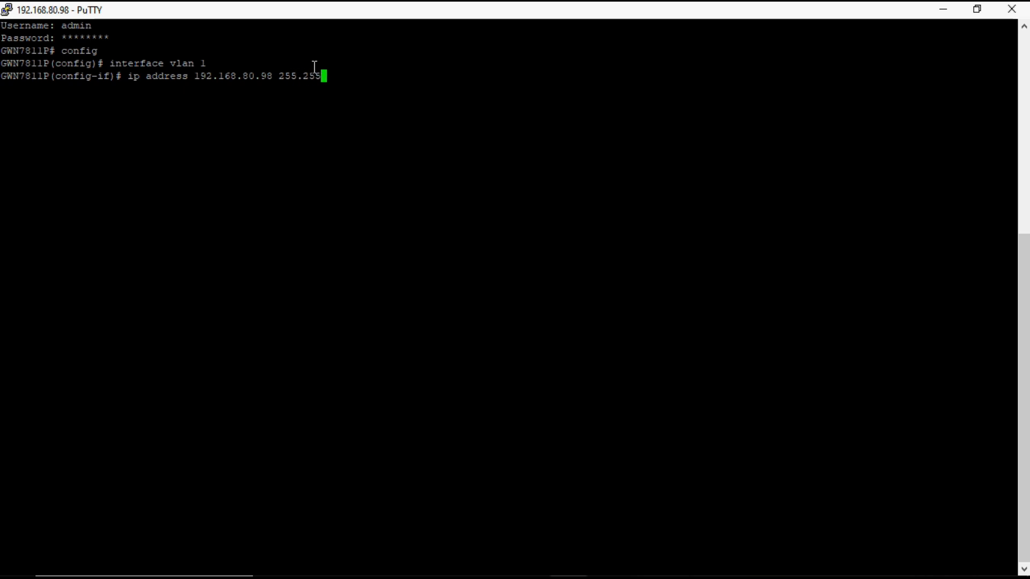
text(.255.0)
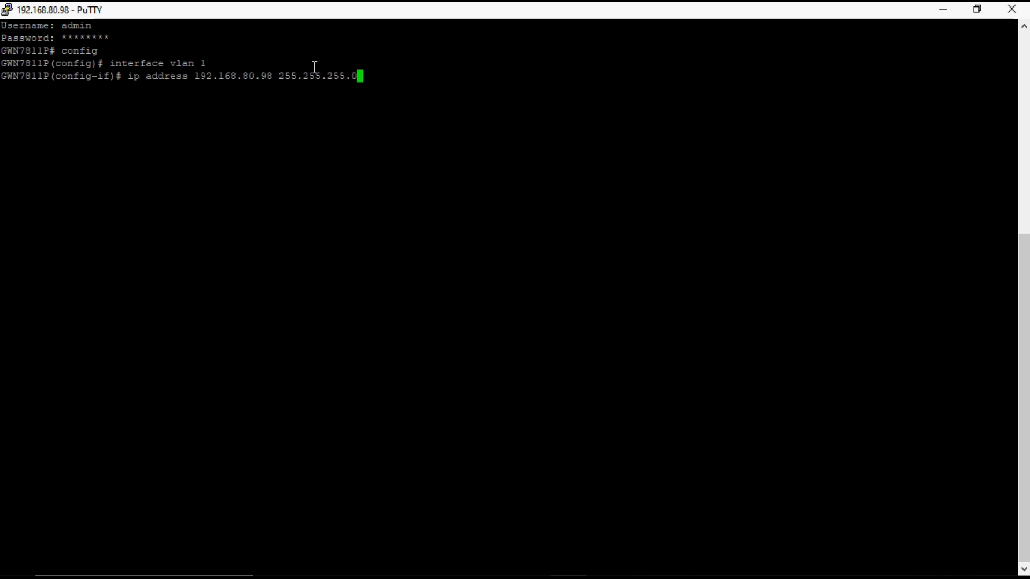
key(Return)
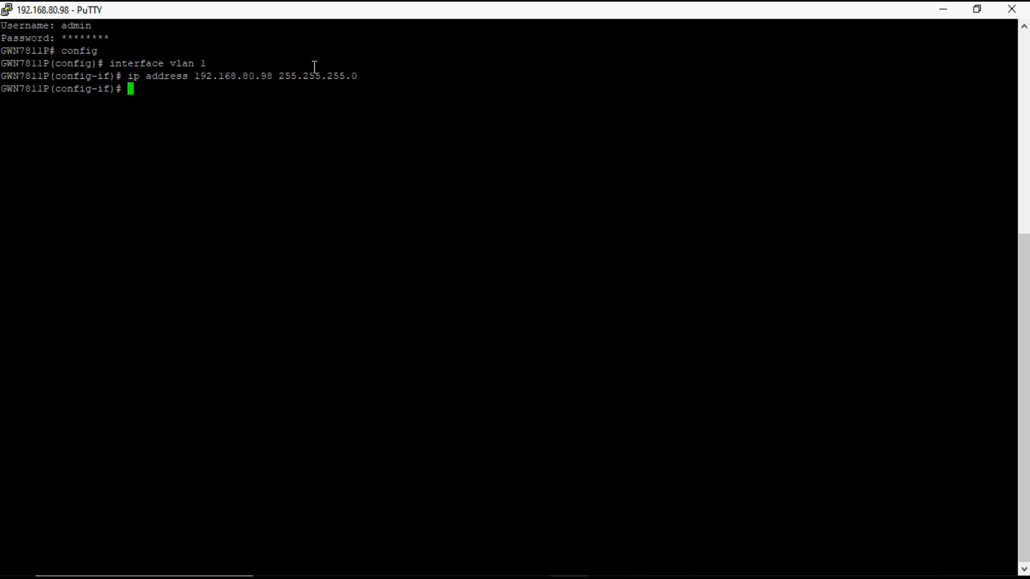
text(e)
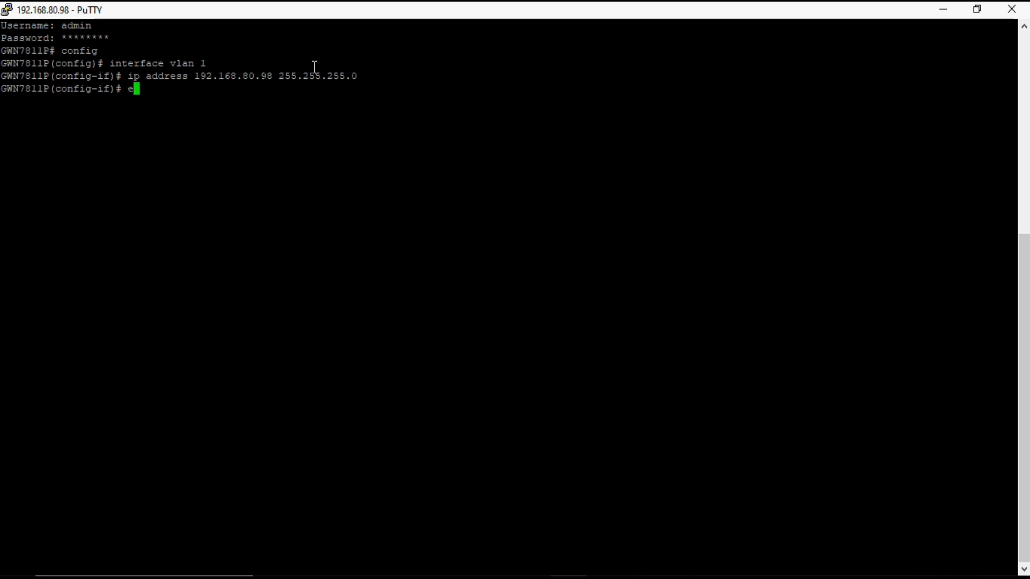
key(Return)
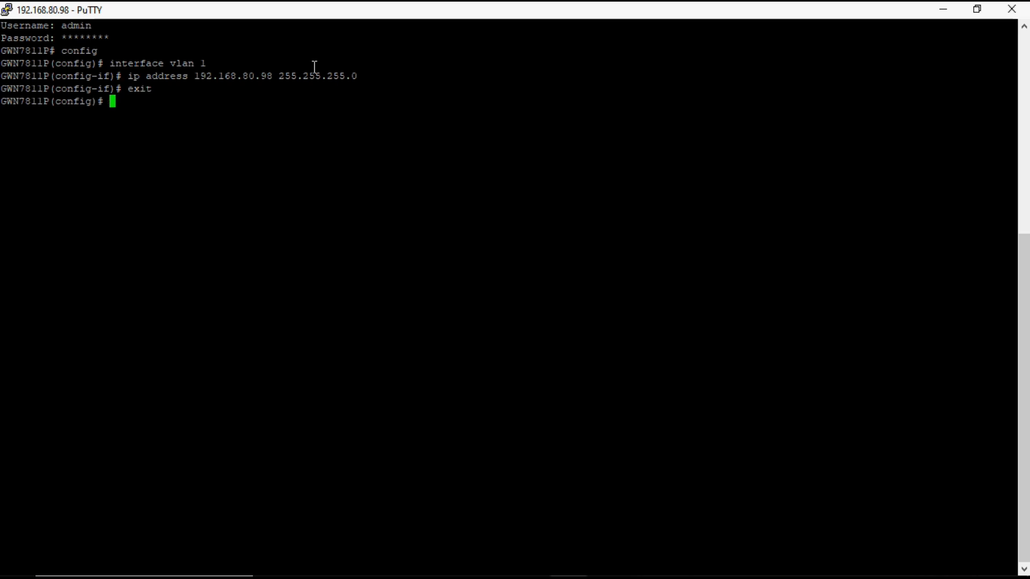
Set ip default-gateway 192.168.80.1 at the config prompt.
text(ip d)
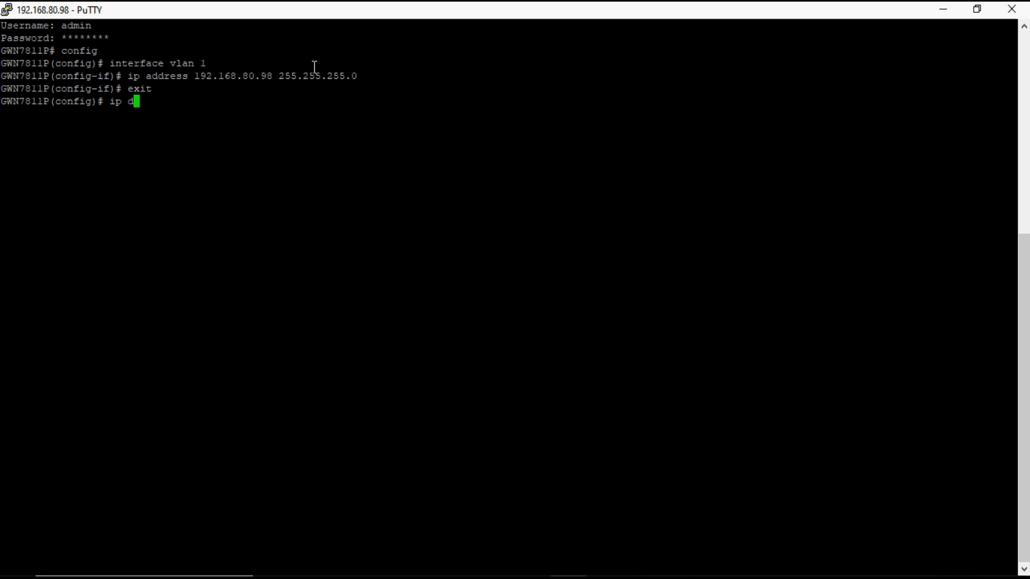
text(efault-gateway)
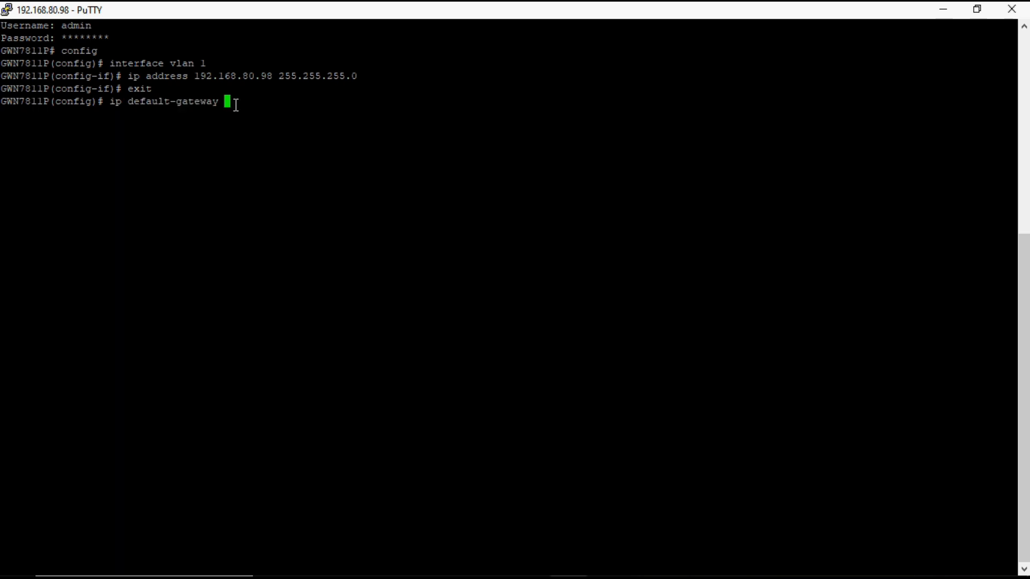
text(192.168)
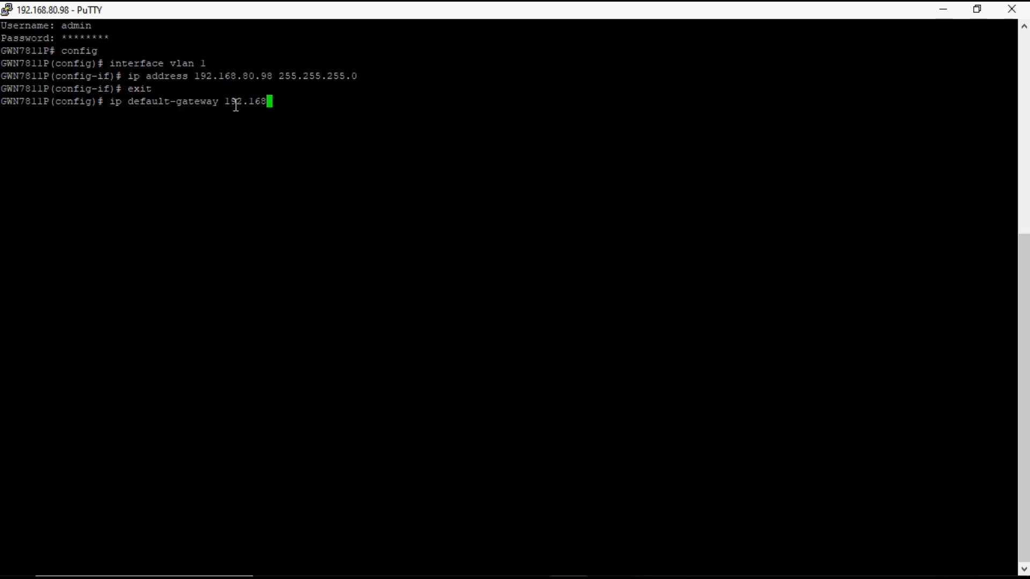
text(.80.1)
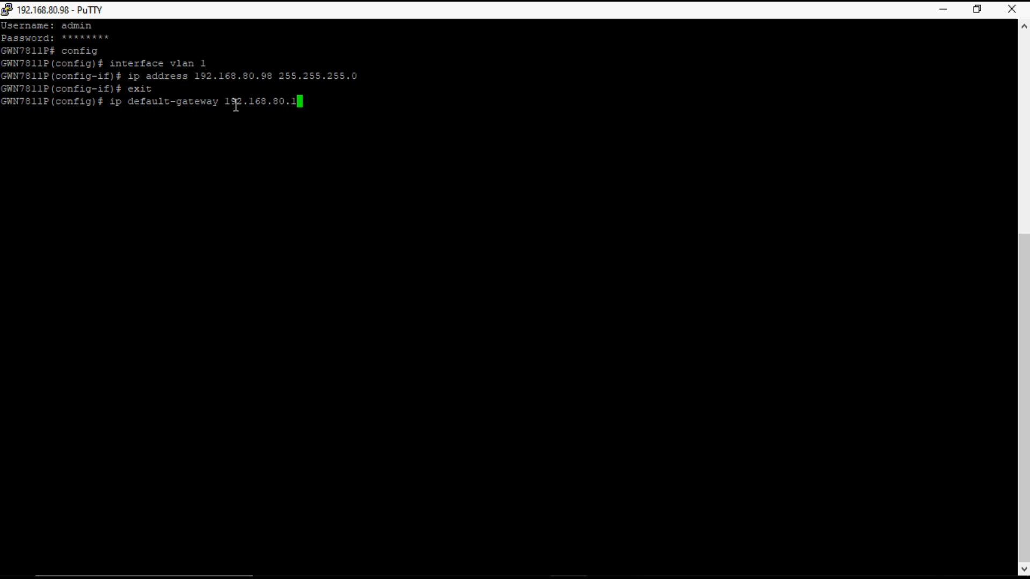
key(Return)
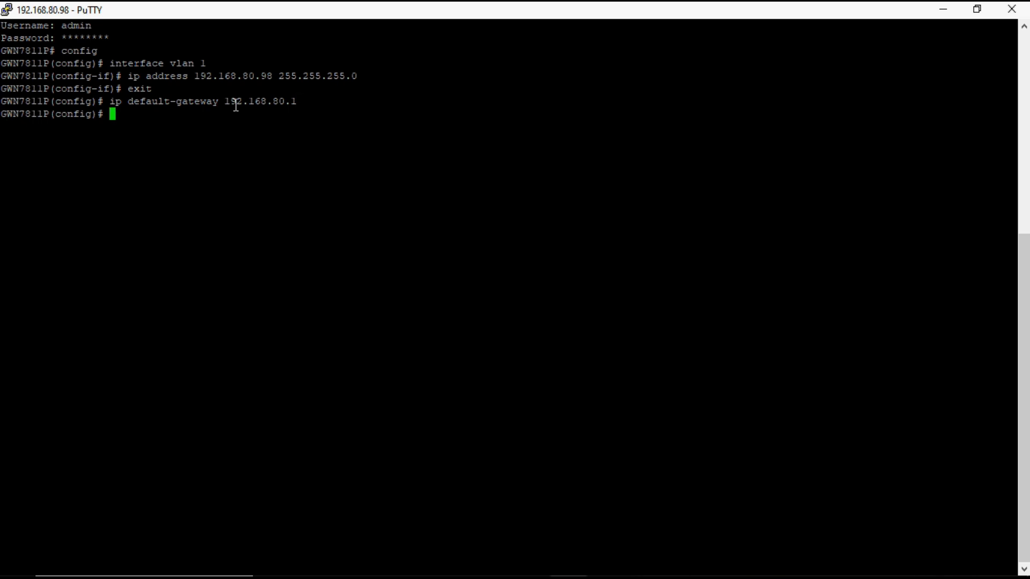
text(ex)
text(s)
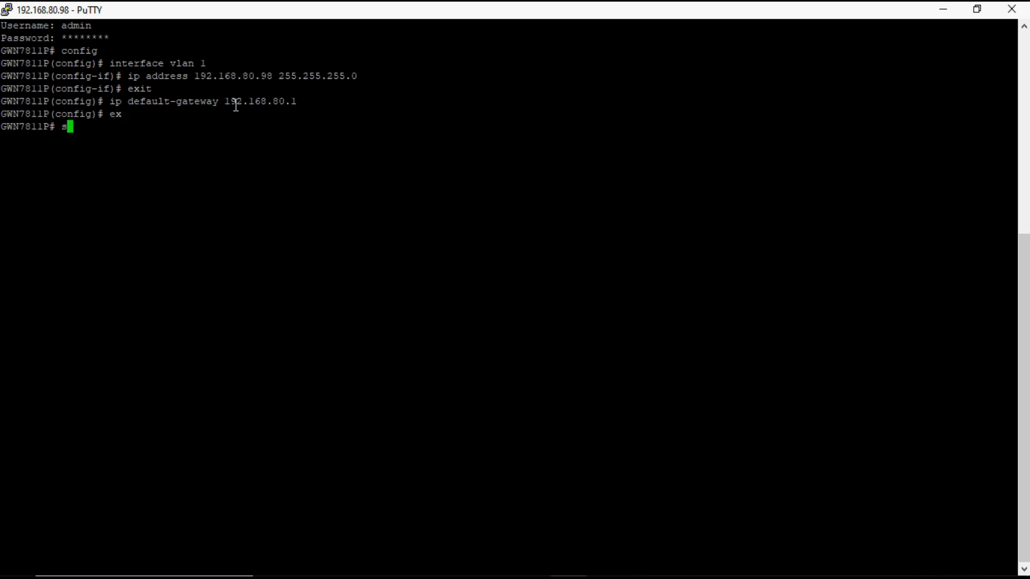
Save the configuration with the save command, which returns Success.
text(ave)
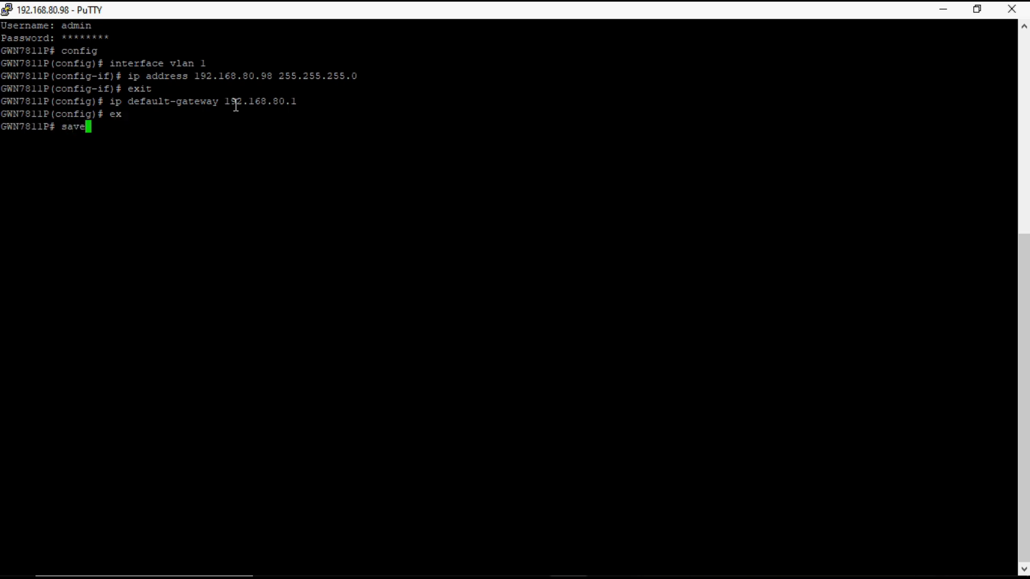
key(Return)
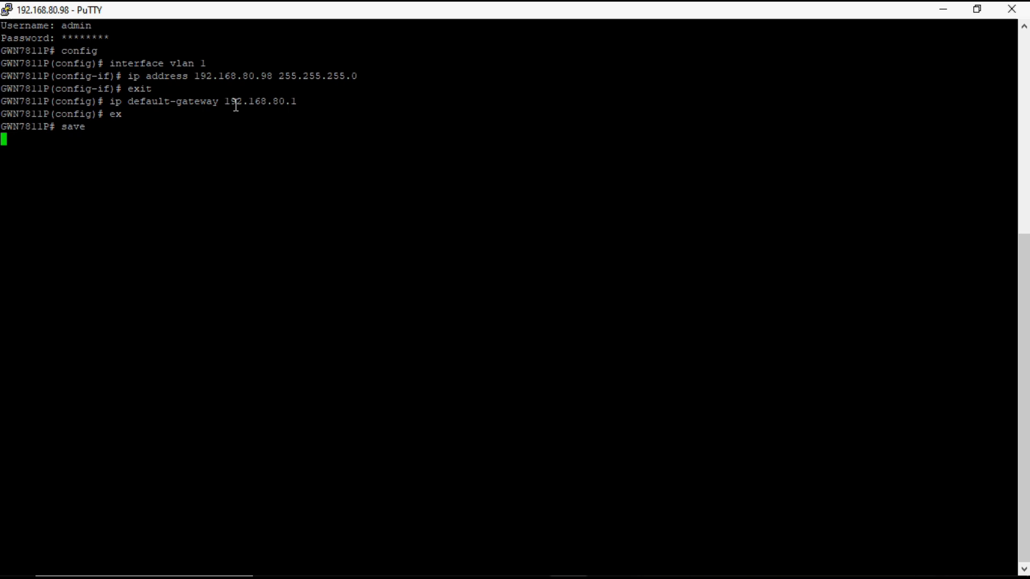
key(Return)
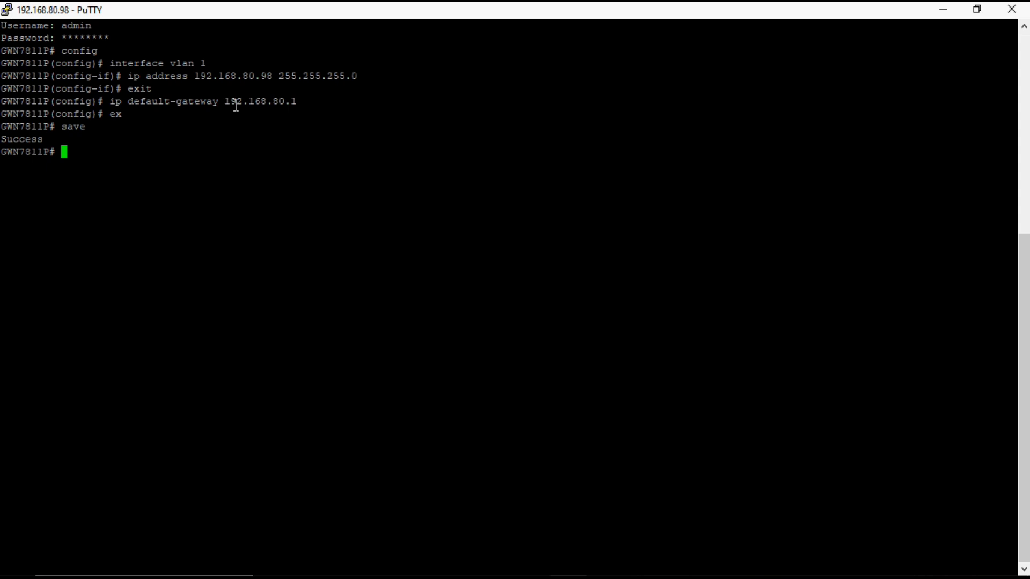
text(s)
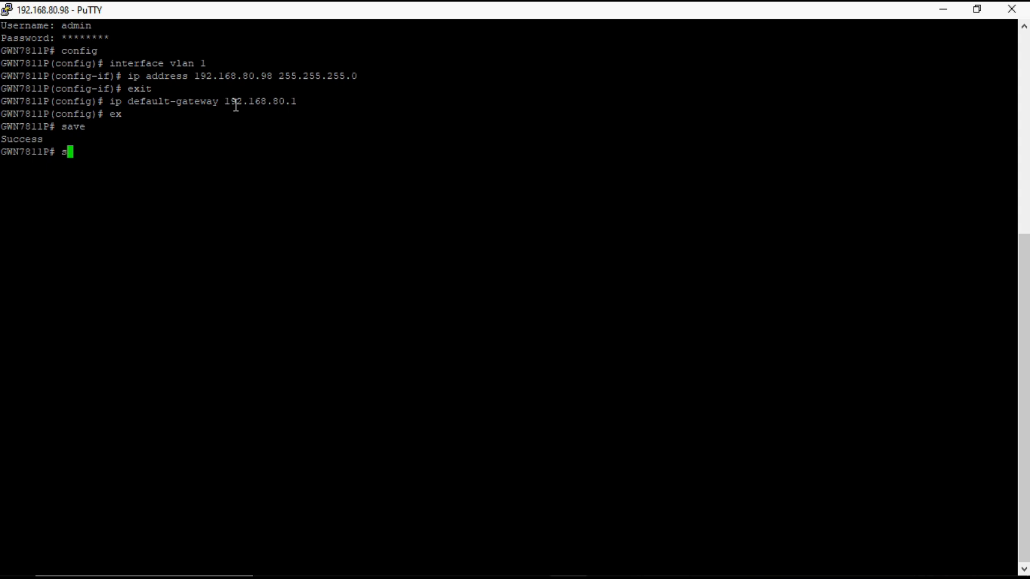
Run show running-config and page through it, confirming gateway 192.168.80.1.
text(how)
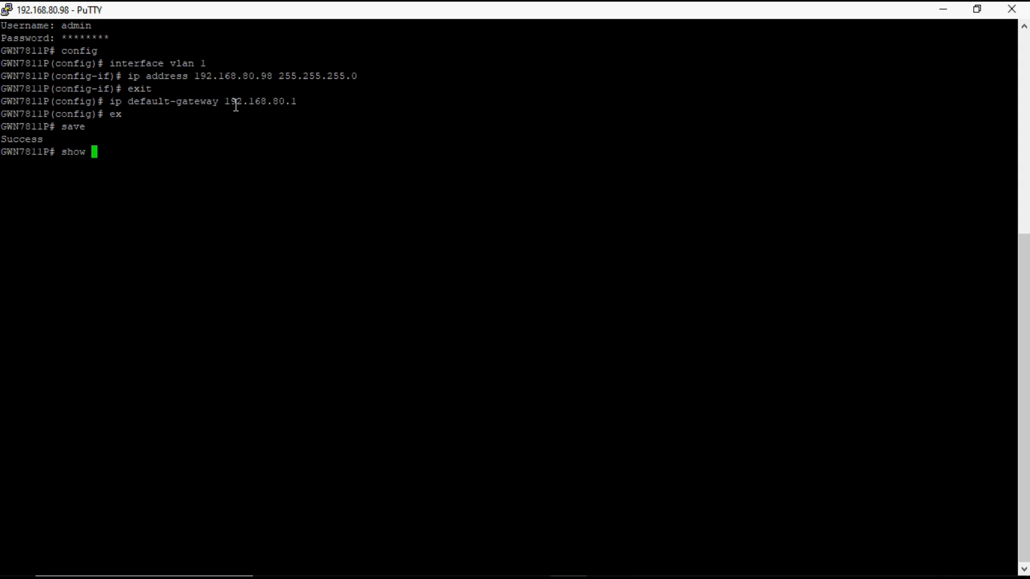
text(running-config)
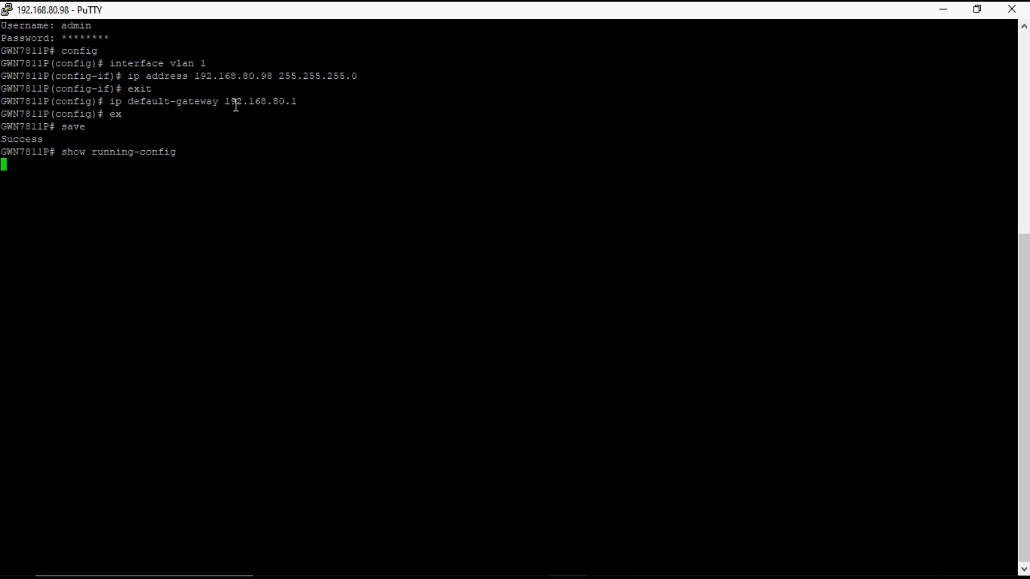
key(Return)
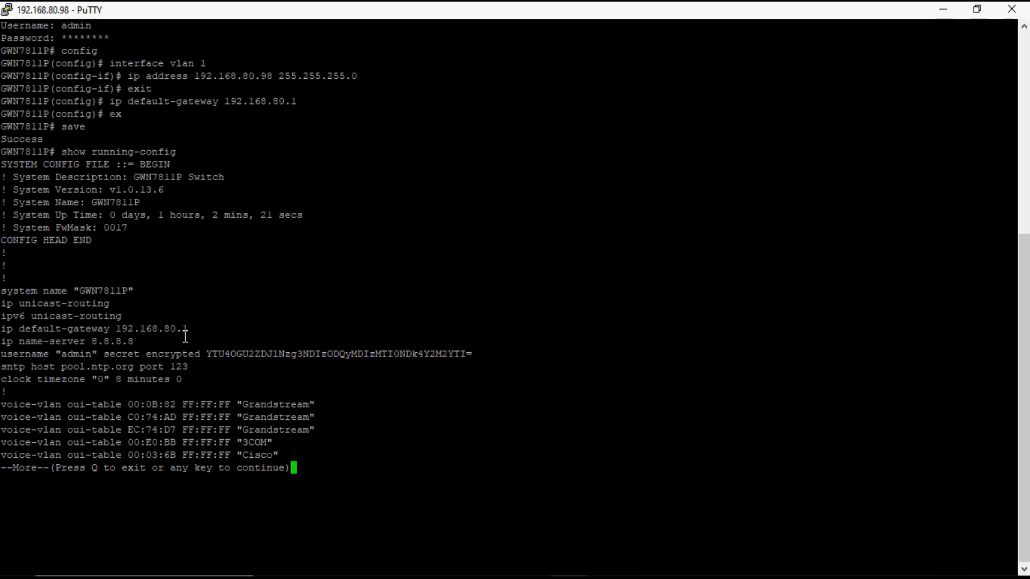
mouse_move(205, 245)
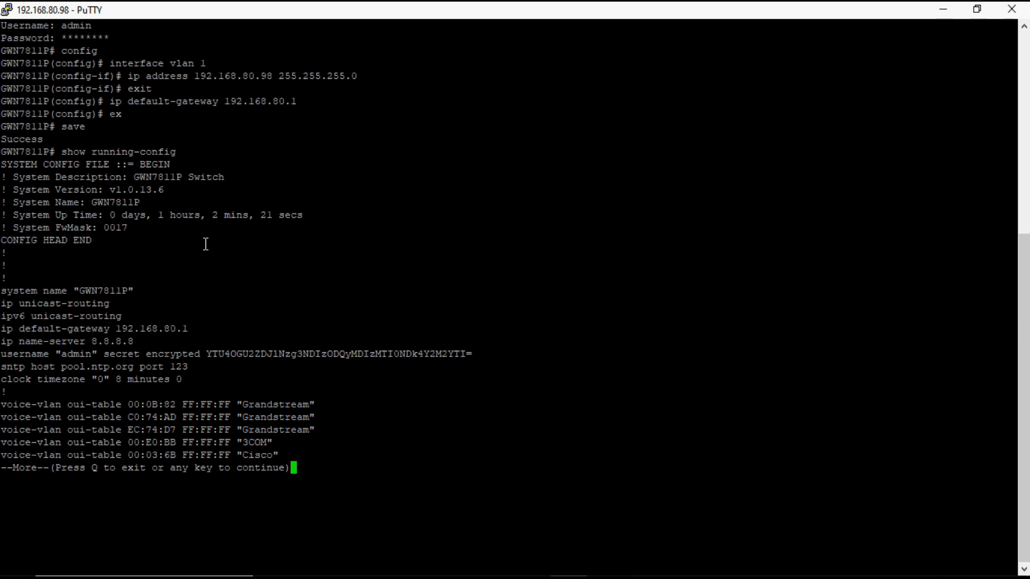
key(space)
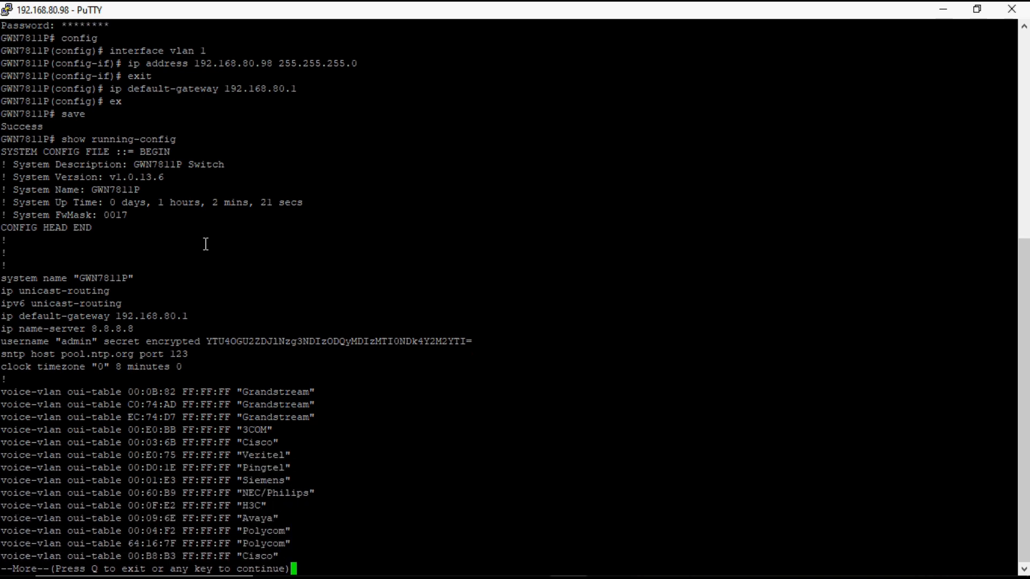
key(space)
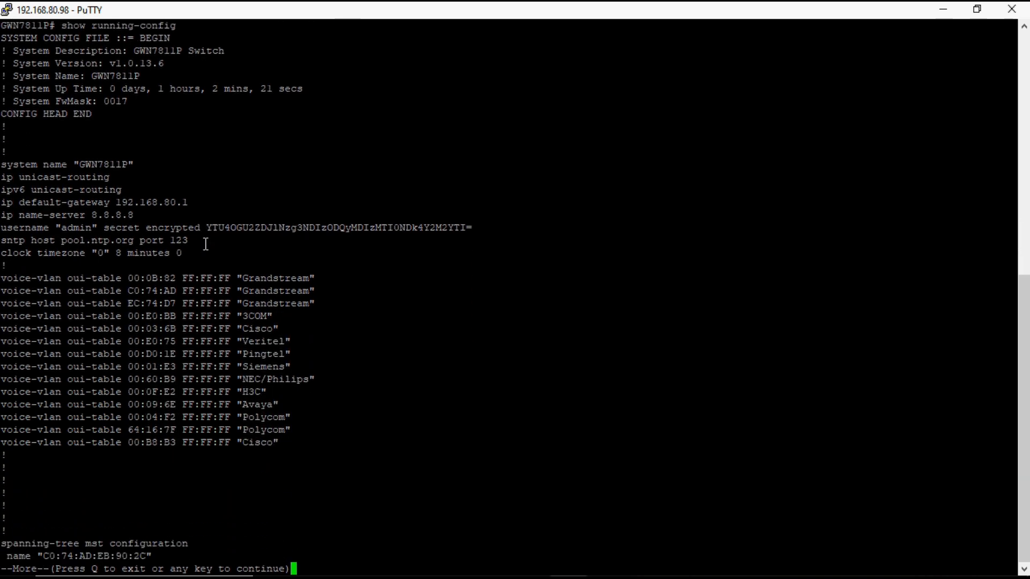
key(space)
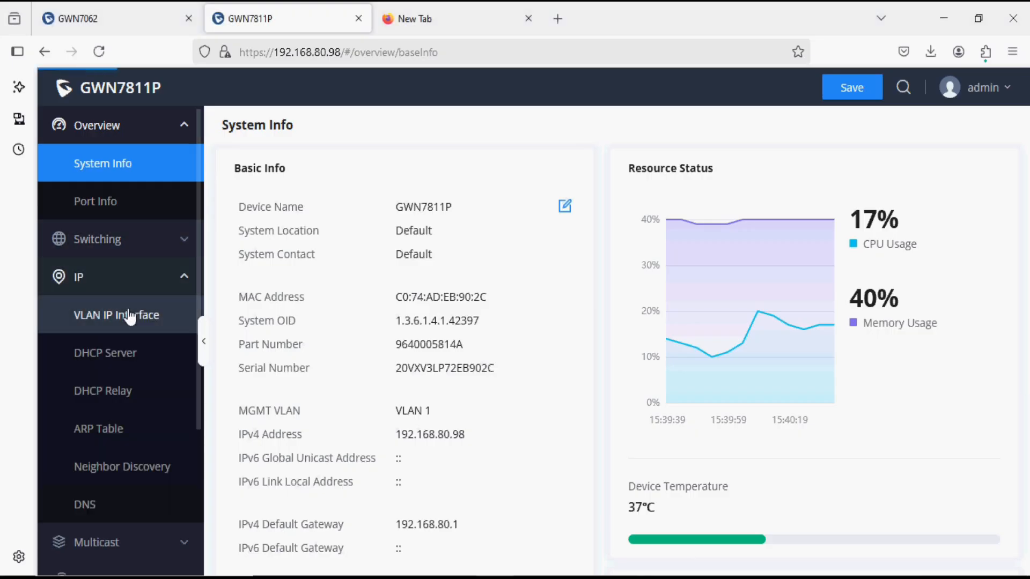
Review VLAN 1's settings showing Static 192.168.80.98/24, then cancel without changes.
click(116, 314)
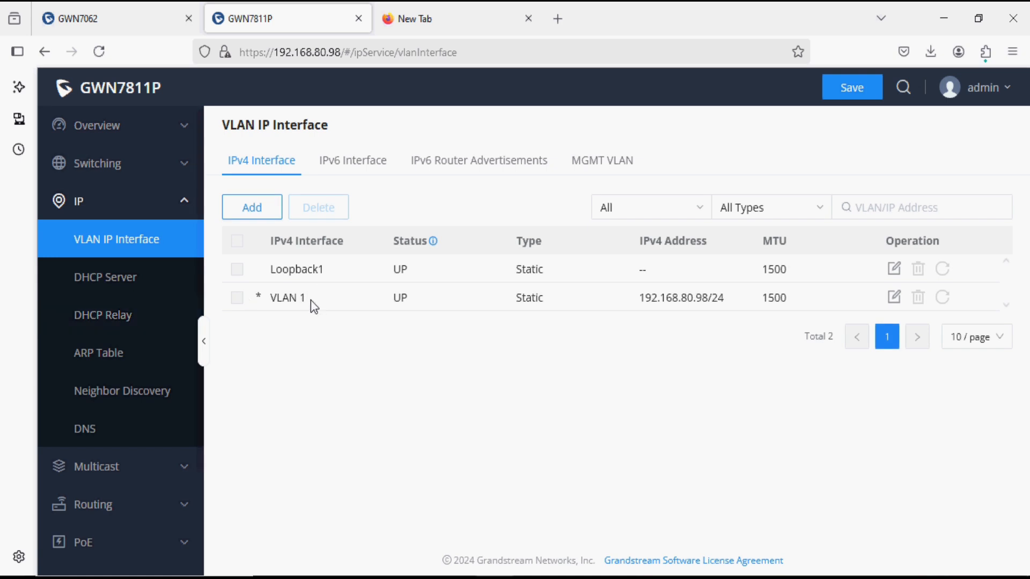
double_click(287, 297)
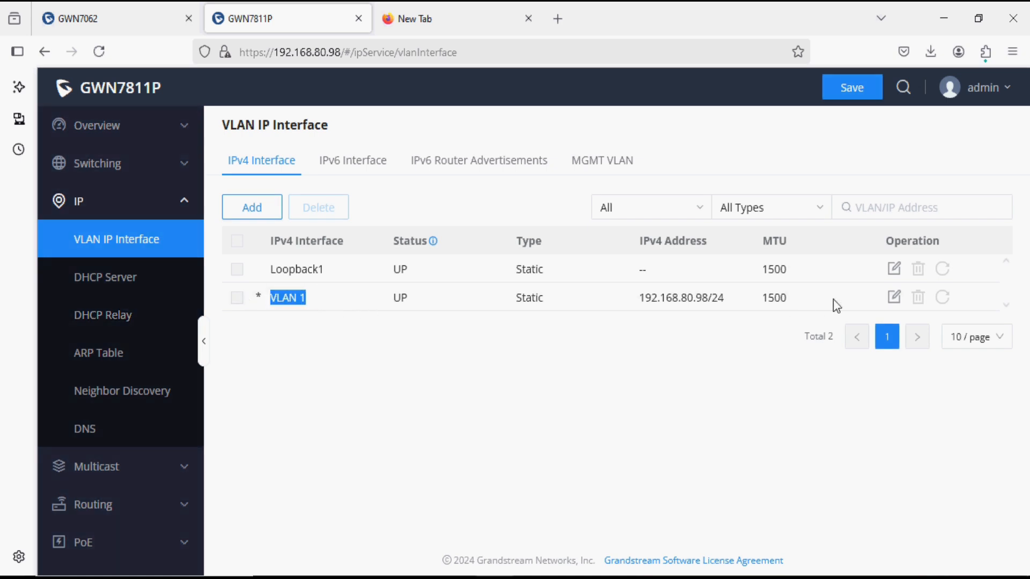
click(893, 297)
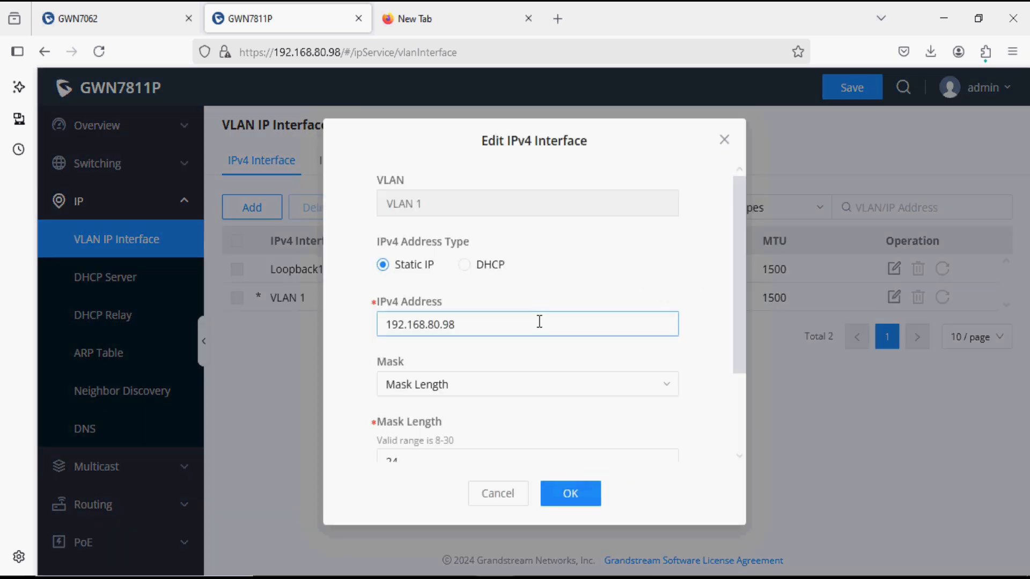
scroll(down, 3)
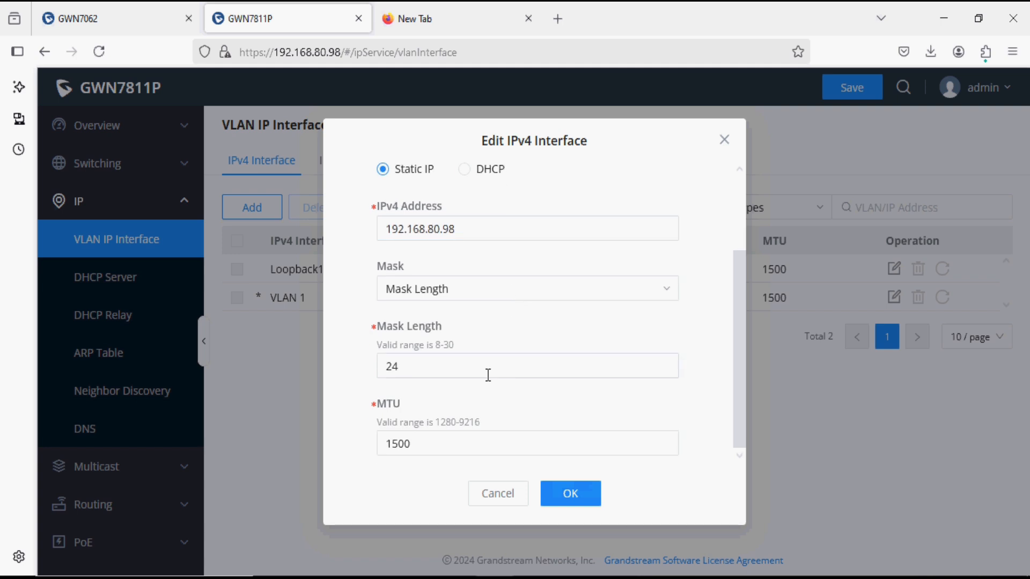
click(601, 160)
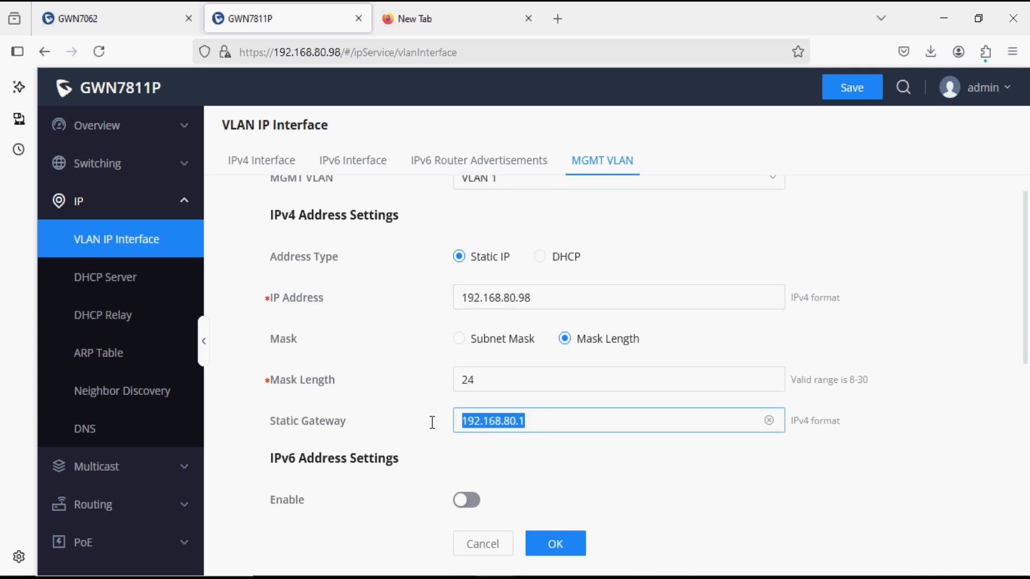
mouse_move(573, 488)
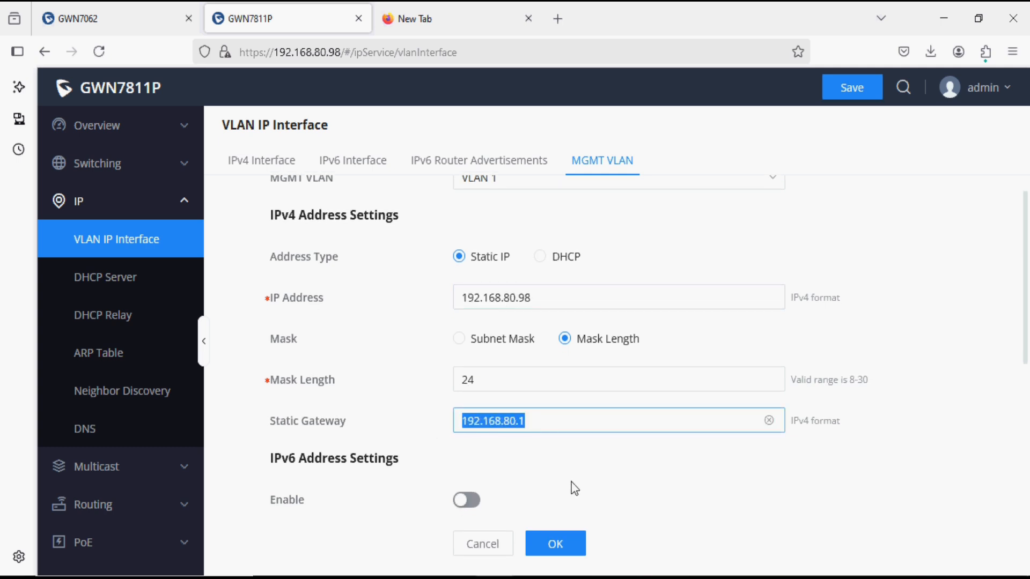